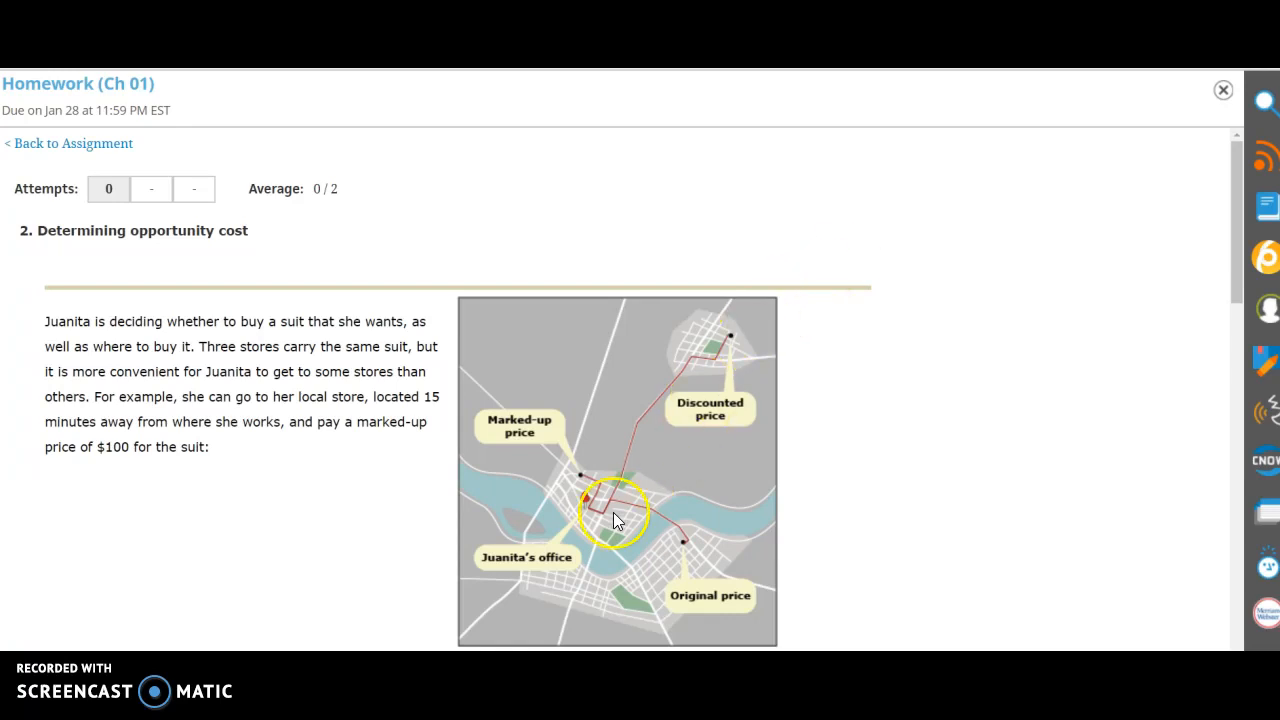
mouse_move(736, 370)
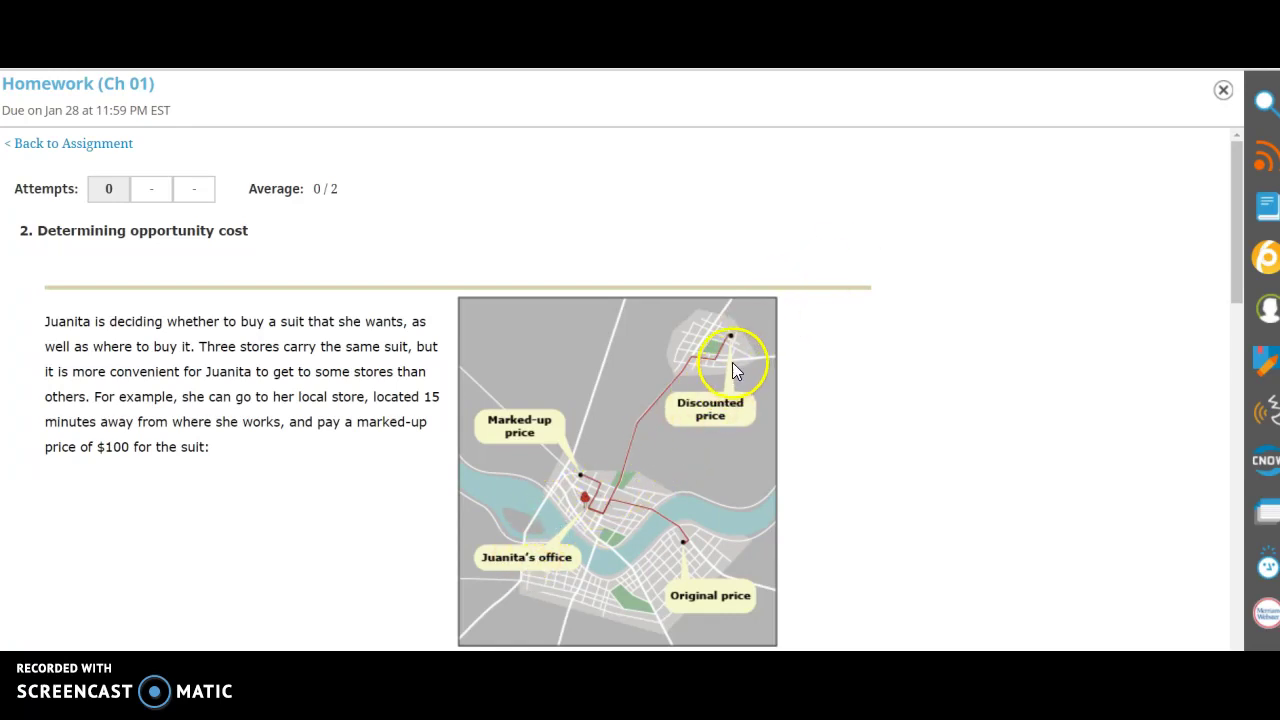
mouse_move(716, 556)
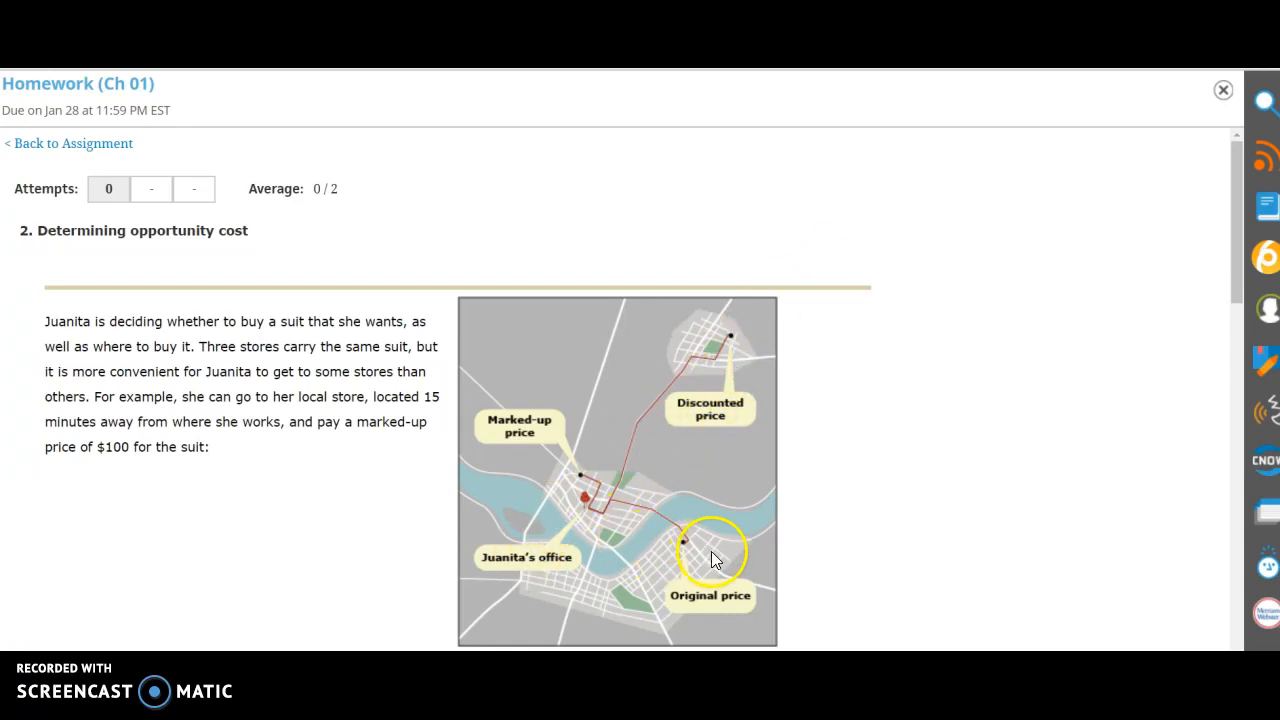
mouse_move(584, 468)
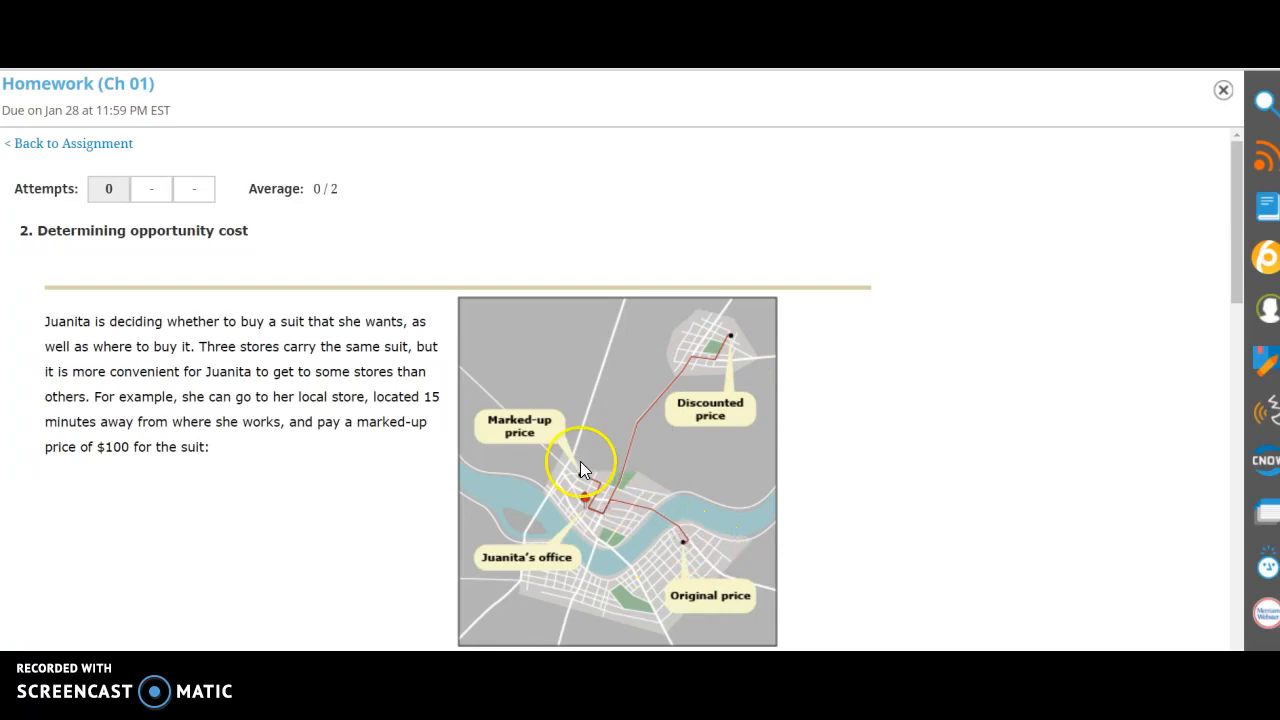
mouse_move(568, 448)
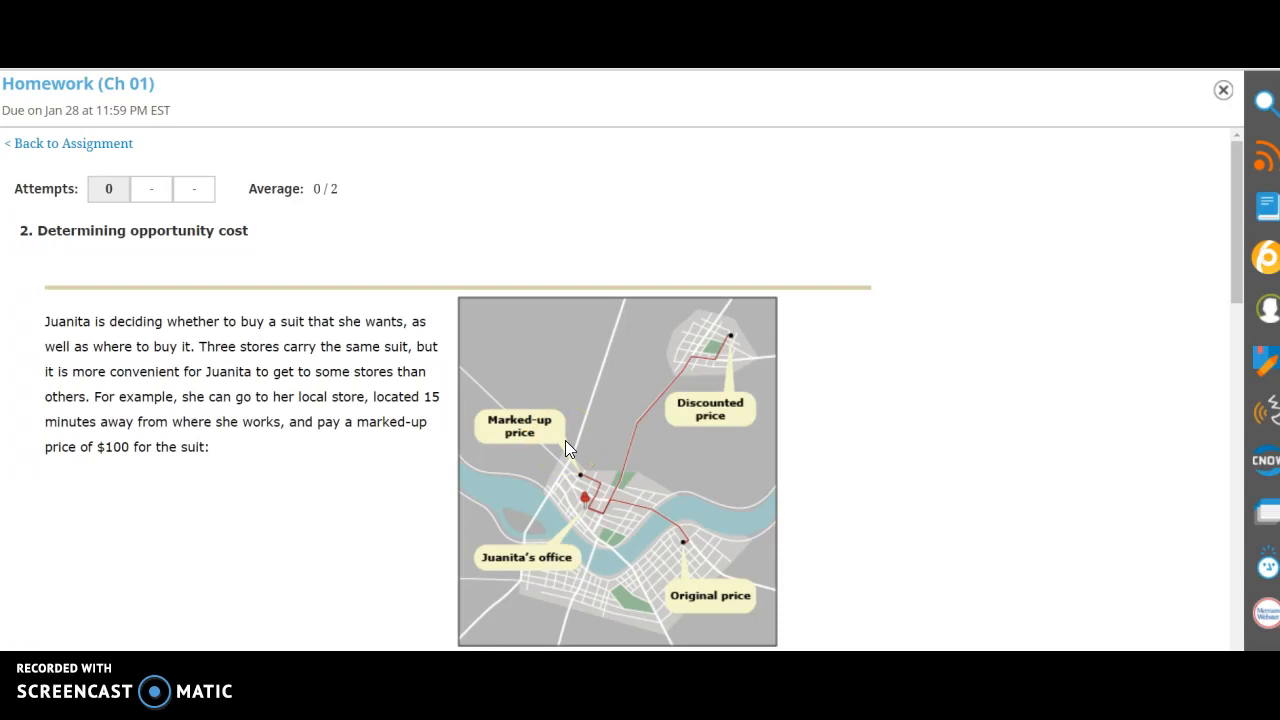
mouse_move(948, 344)
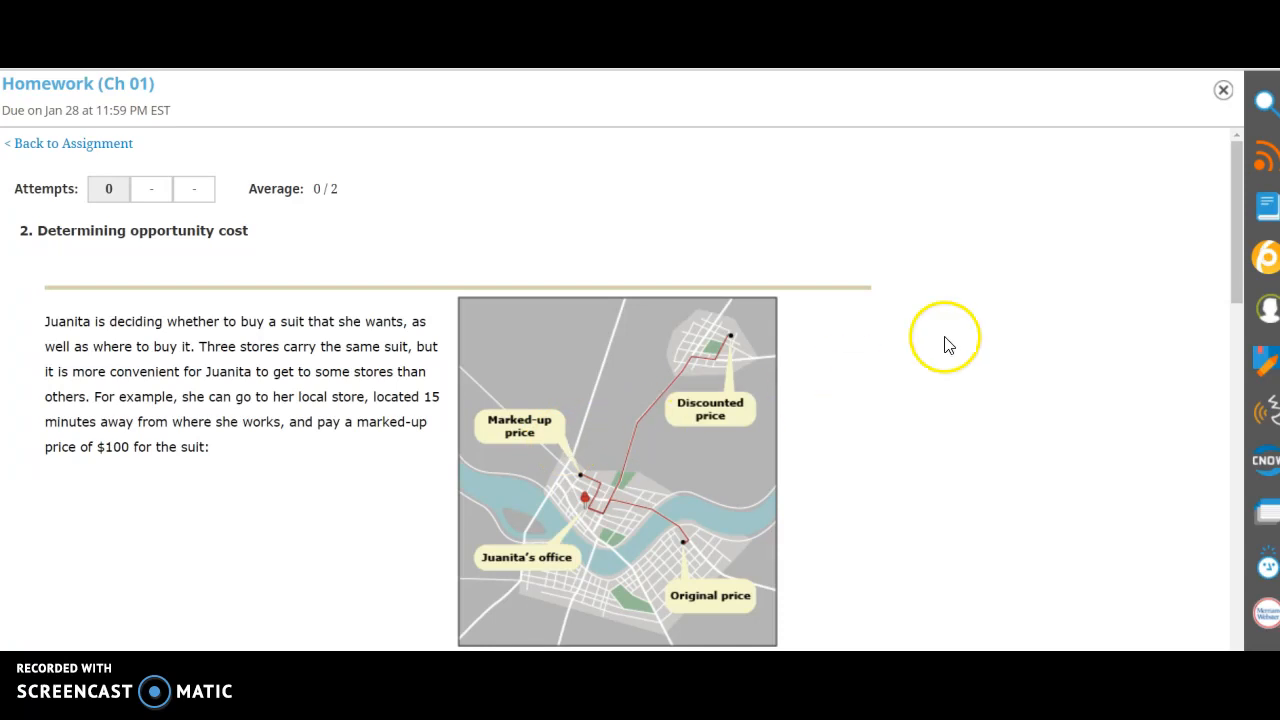
mouse_move(1236, 256)
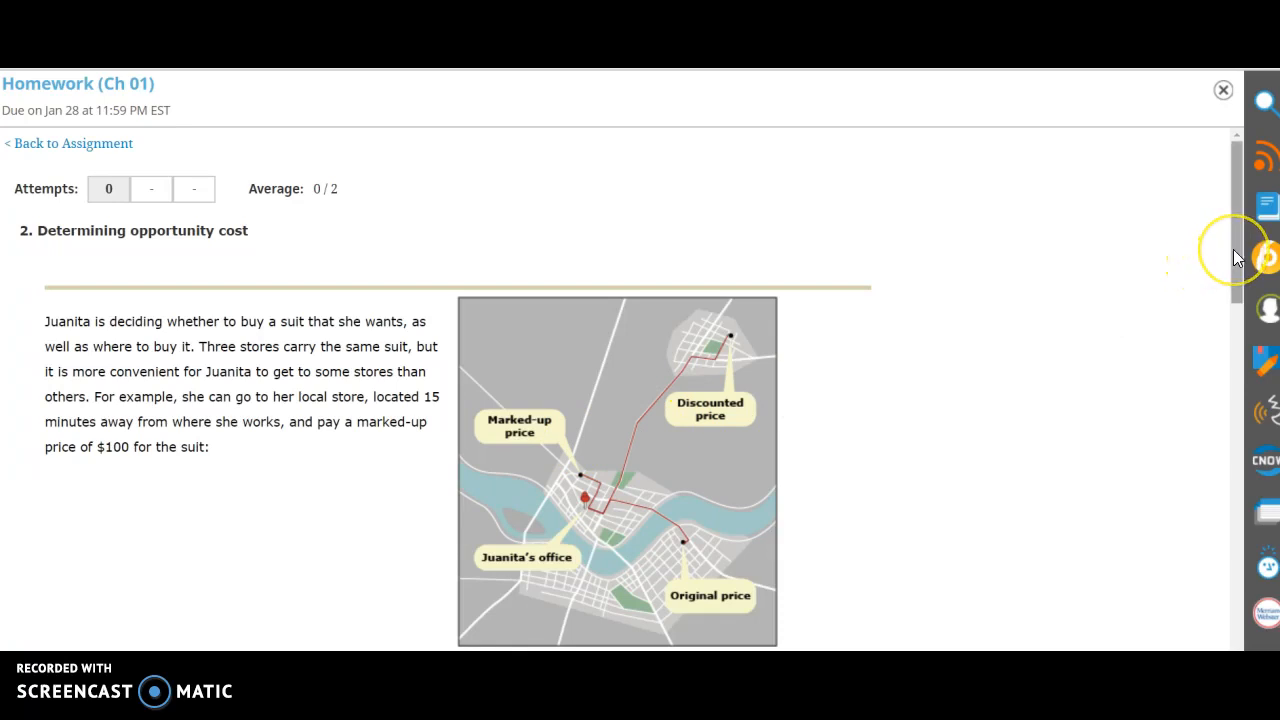
scroll("down", 3)
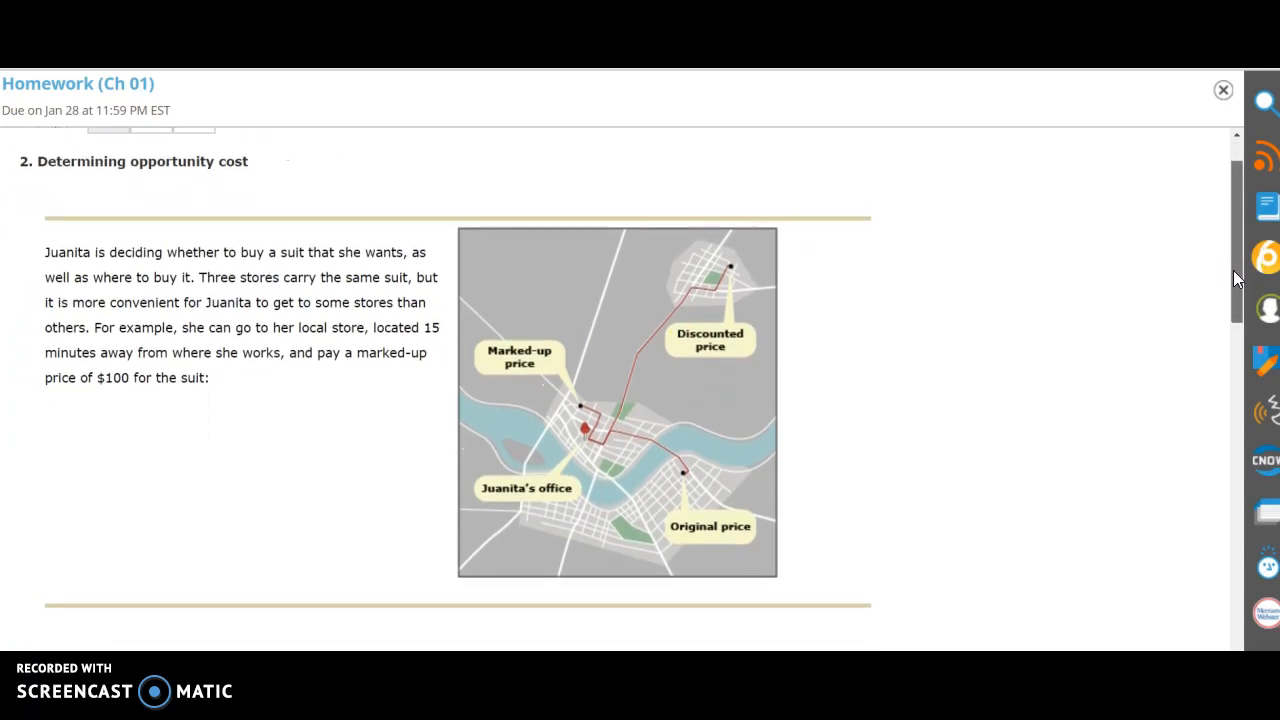
scroll("down", 3)
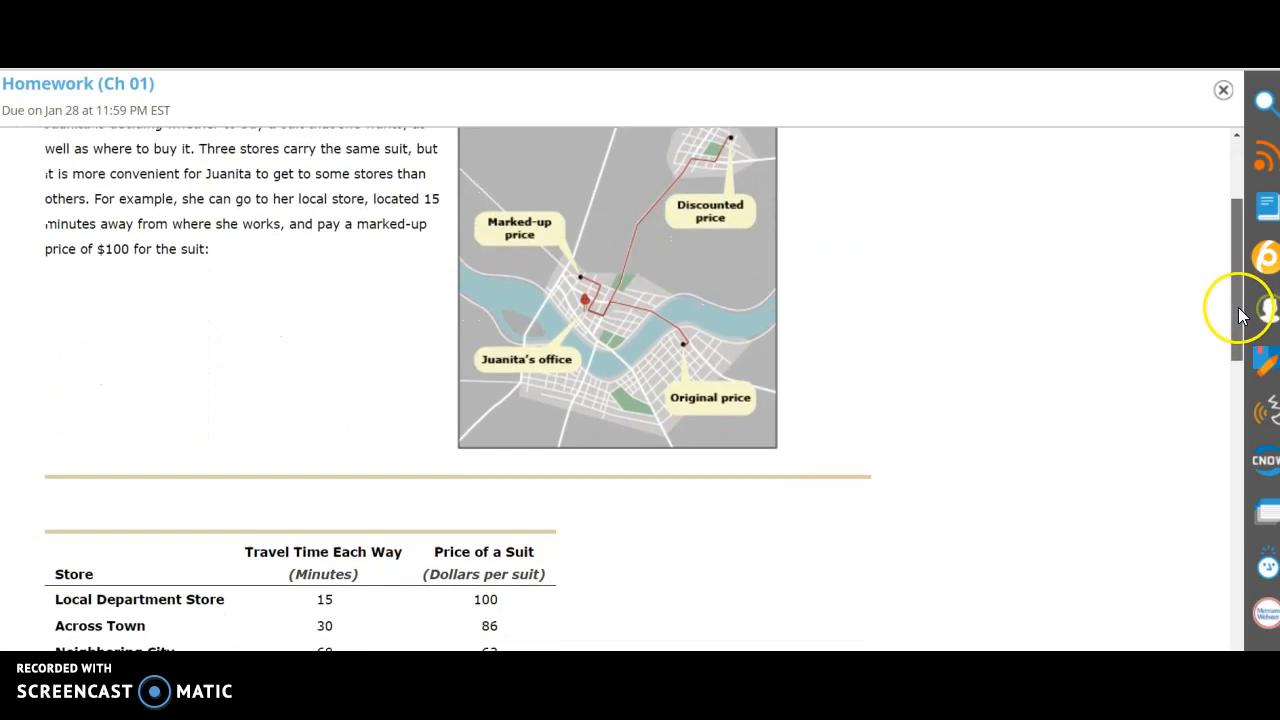
scroll("down", 3)
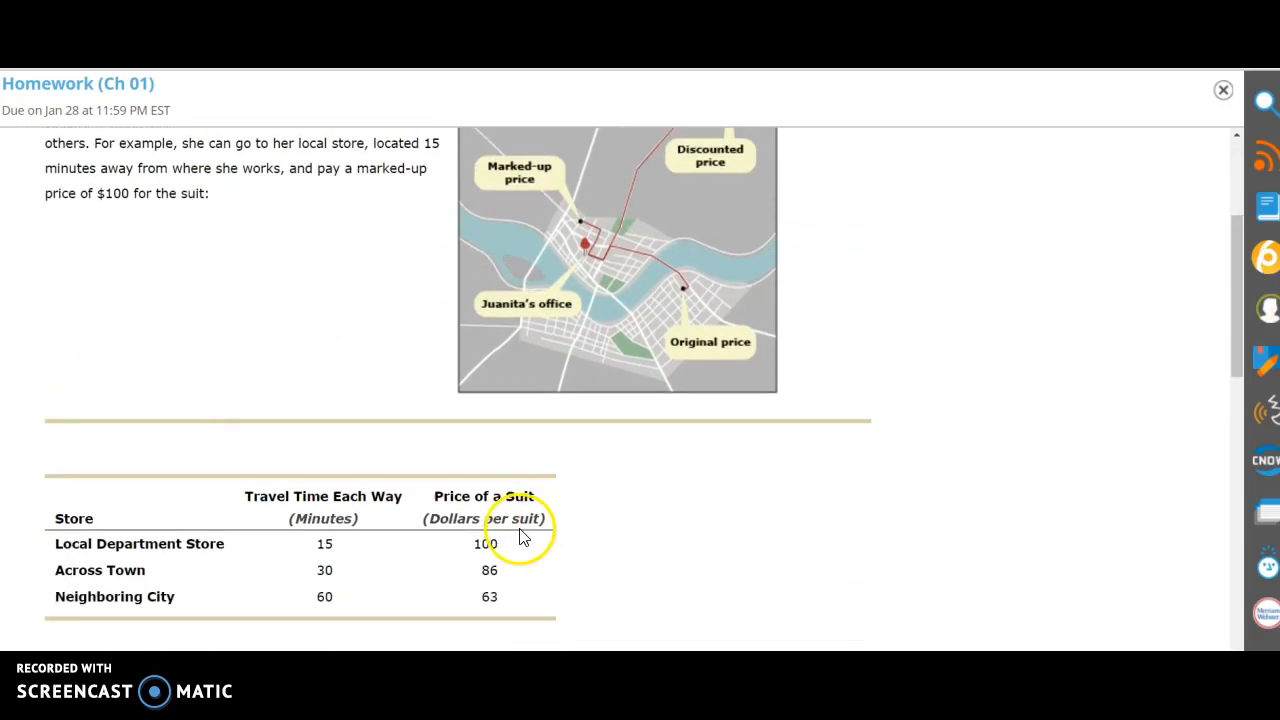
mouse_move(500, 548)
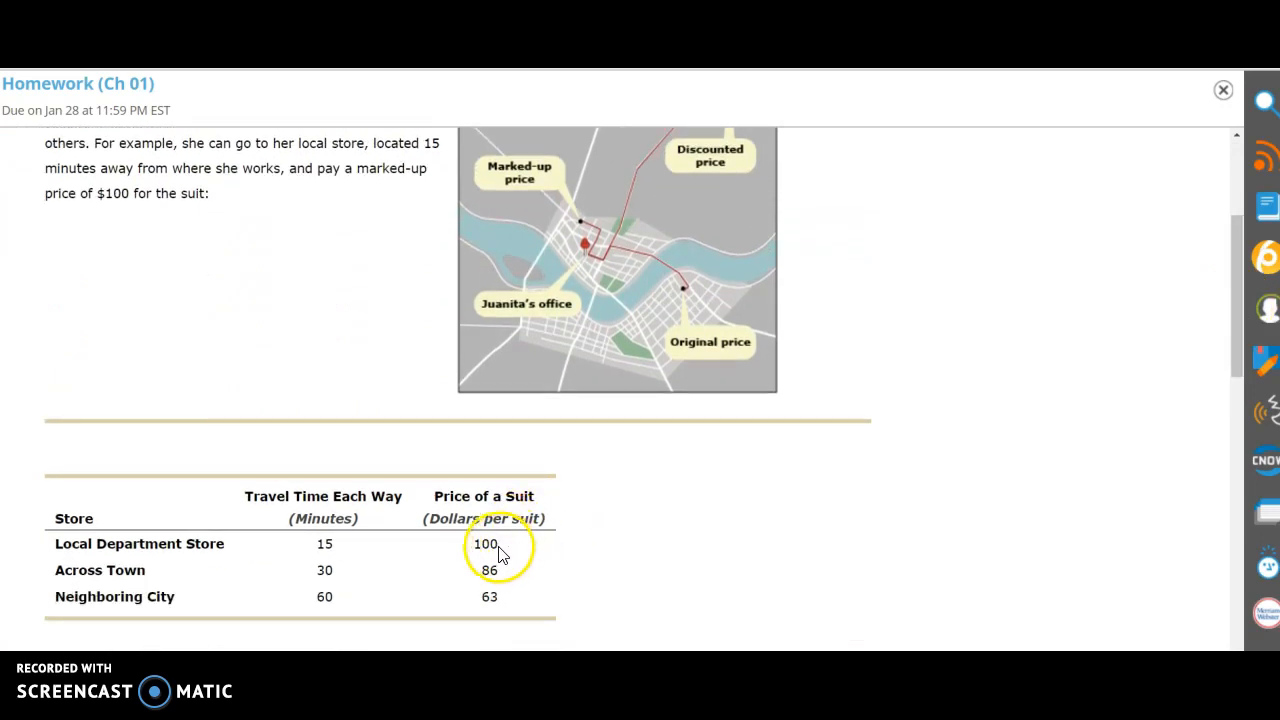
mouse_move(350, 544)
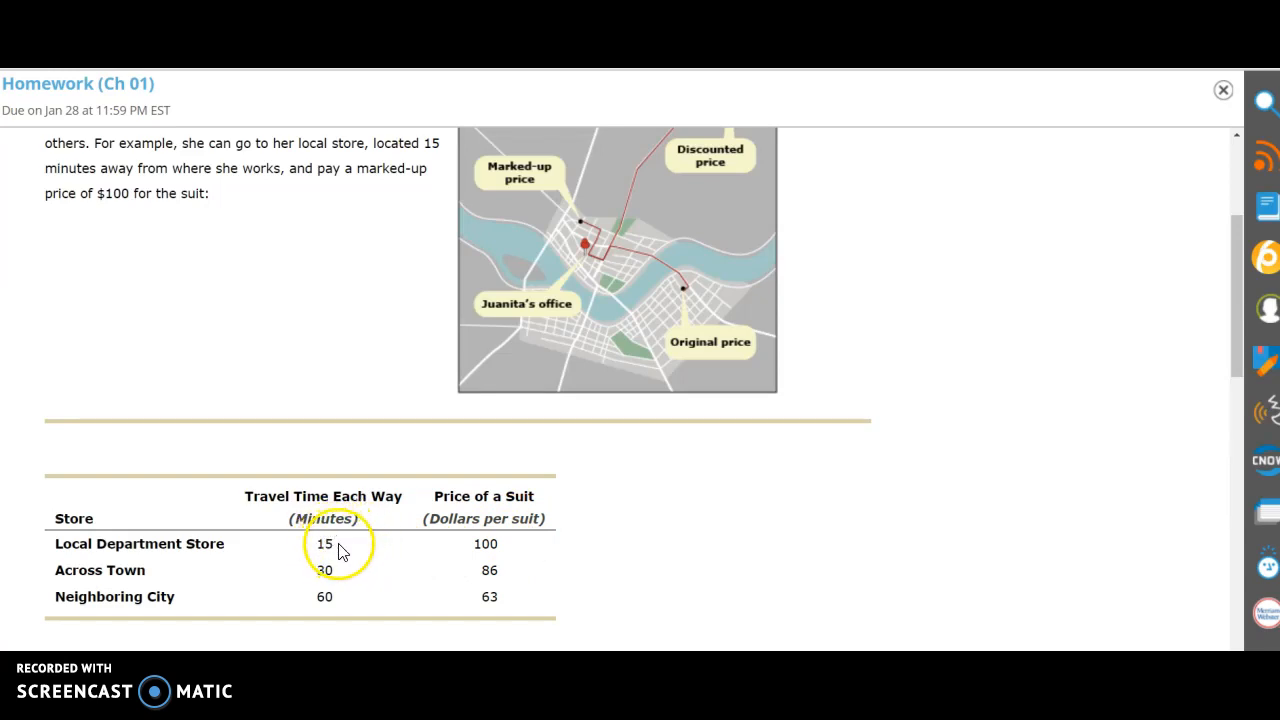
mouse_move(512, 584)
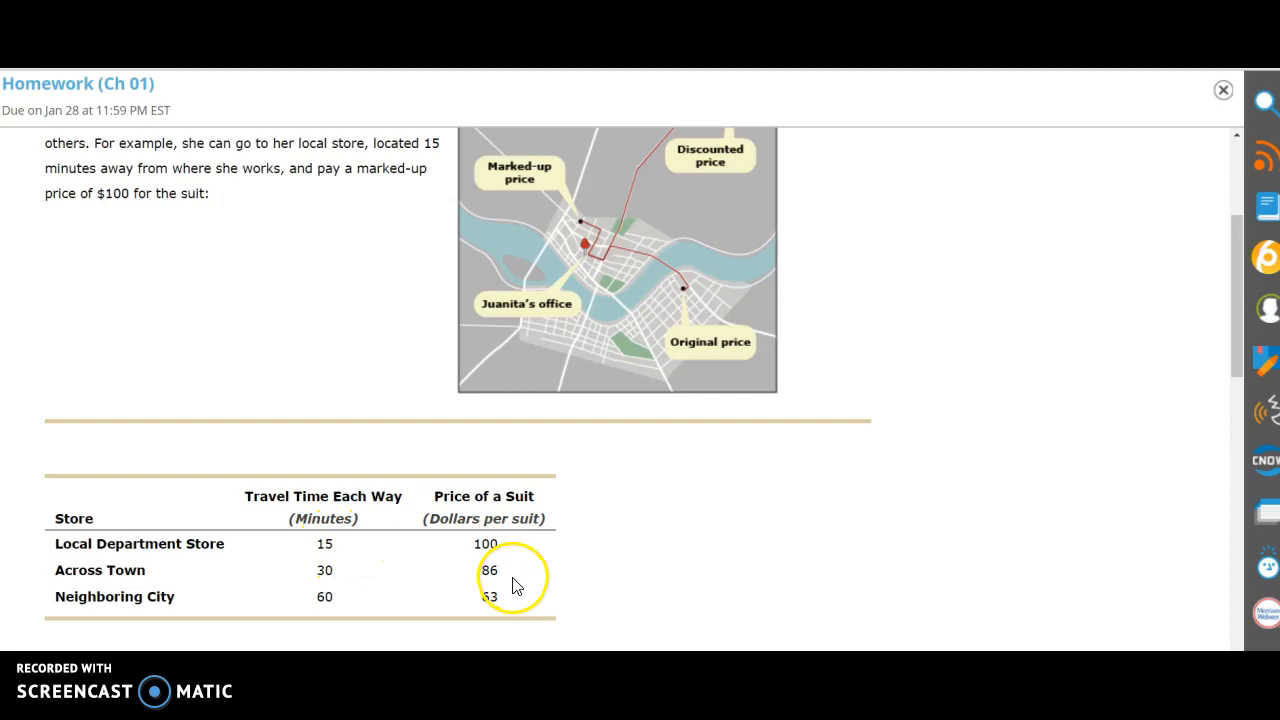
mouse_move(508, 578)
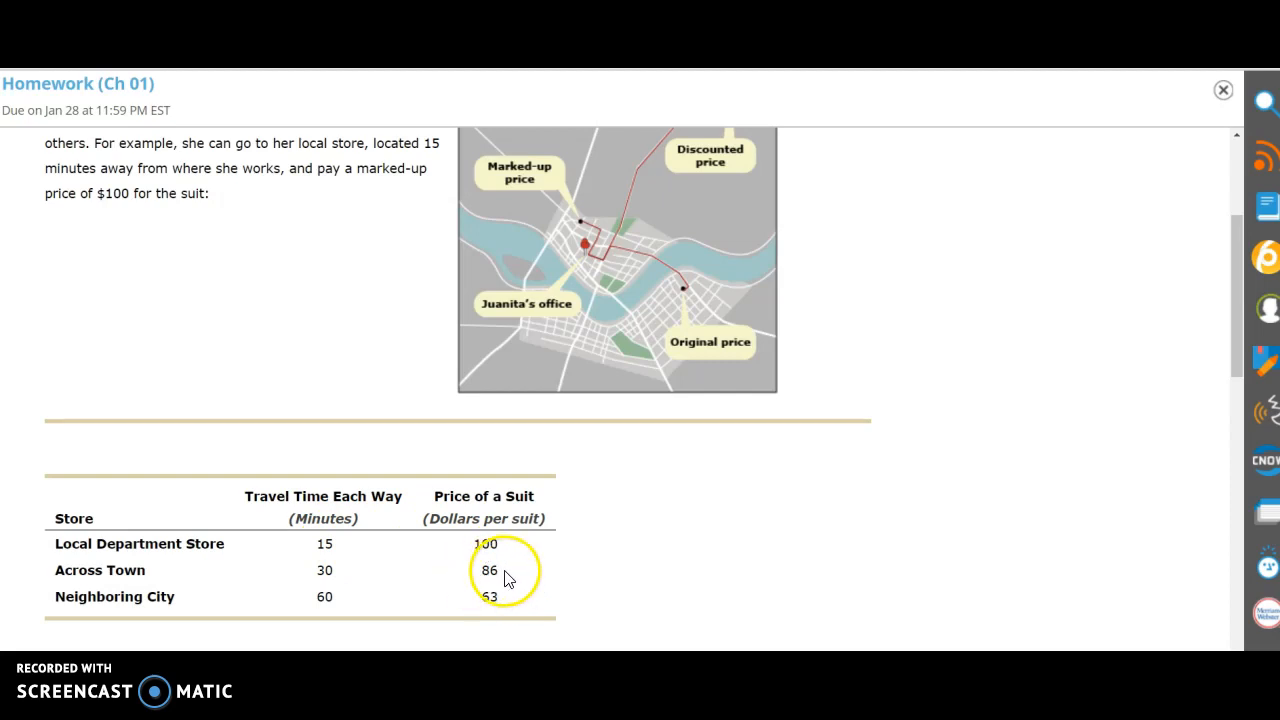
mouse_move(330, 572)
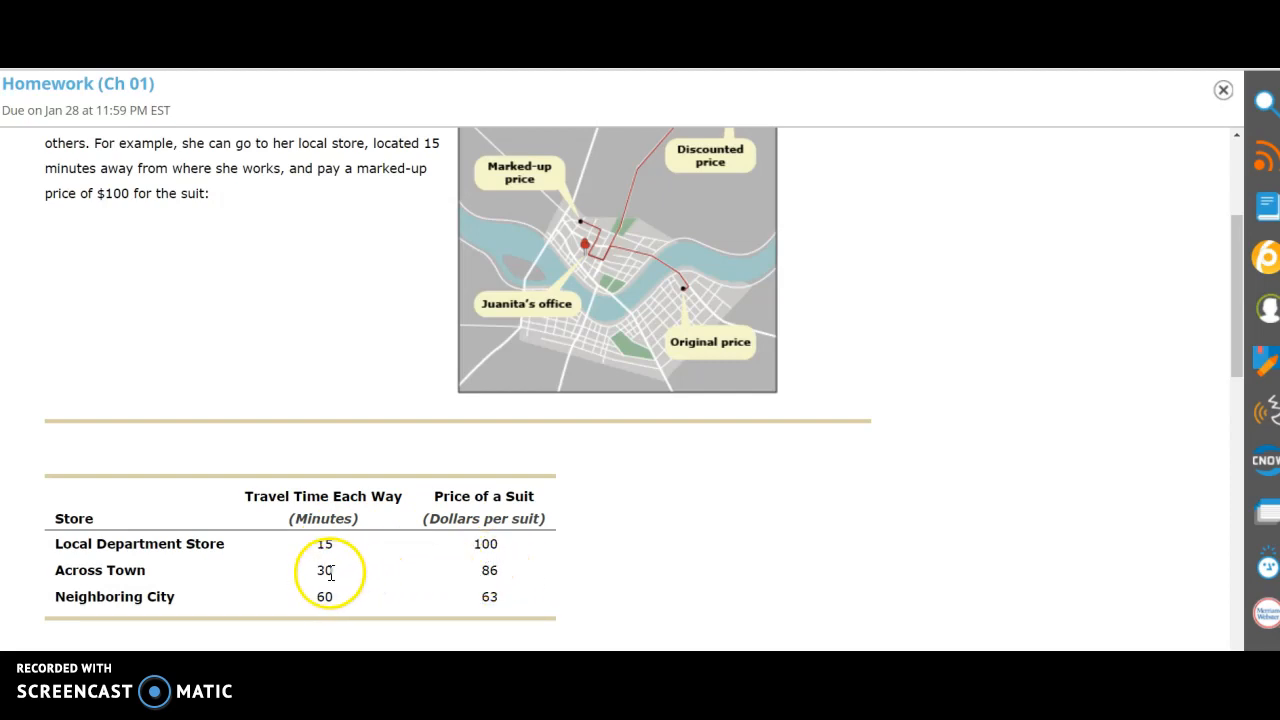
mouse_move(530, 580)
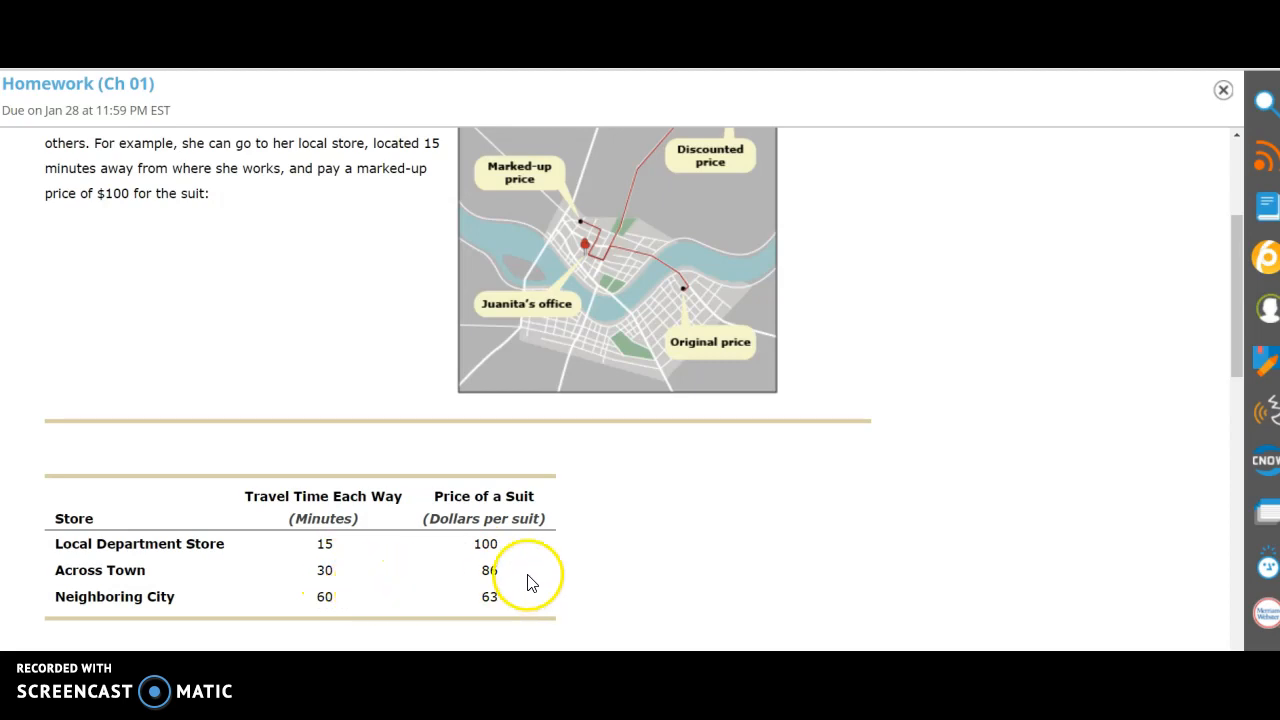
mouse_move(362, 600)
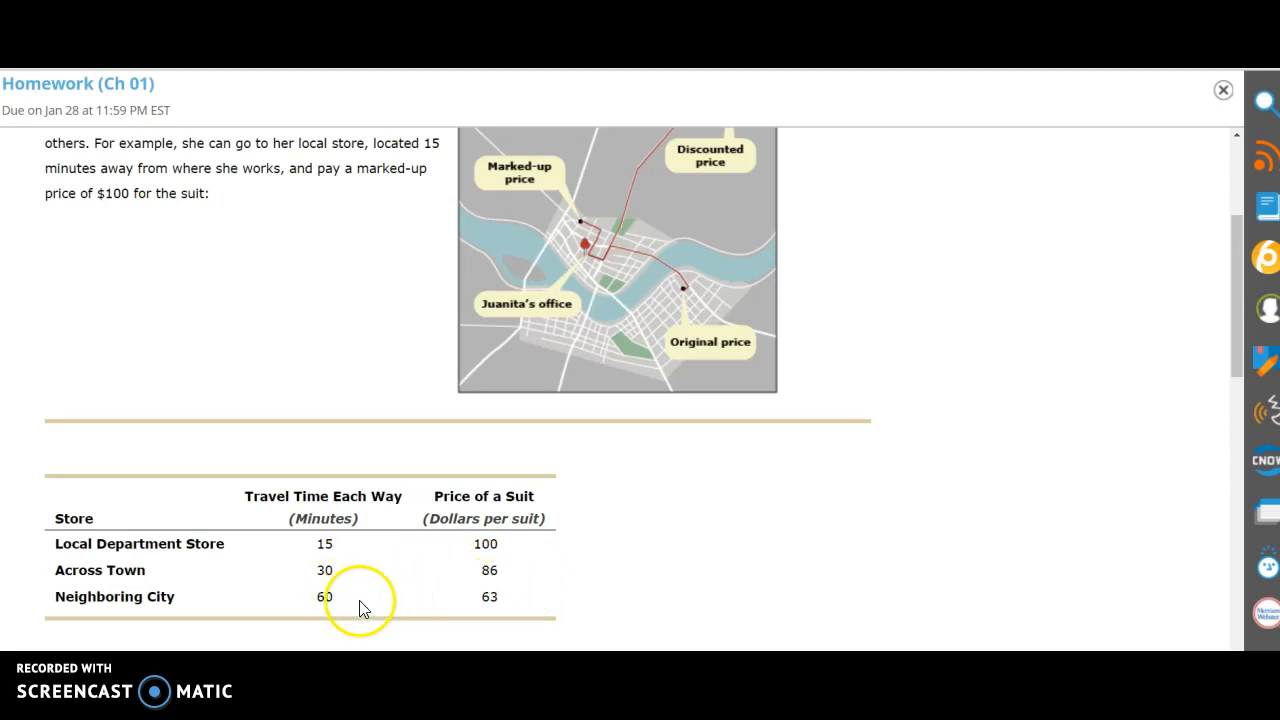
mouse_move(612, 458)
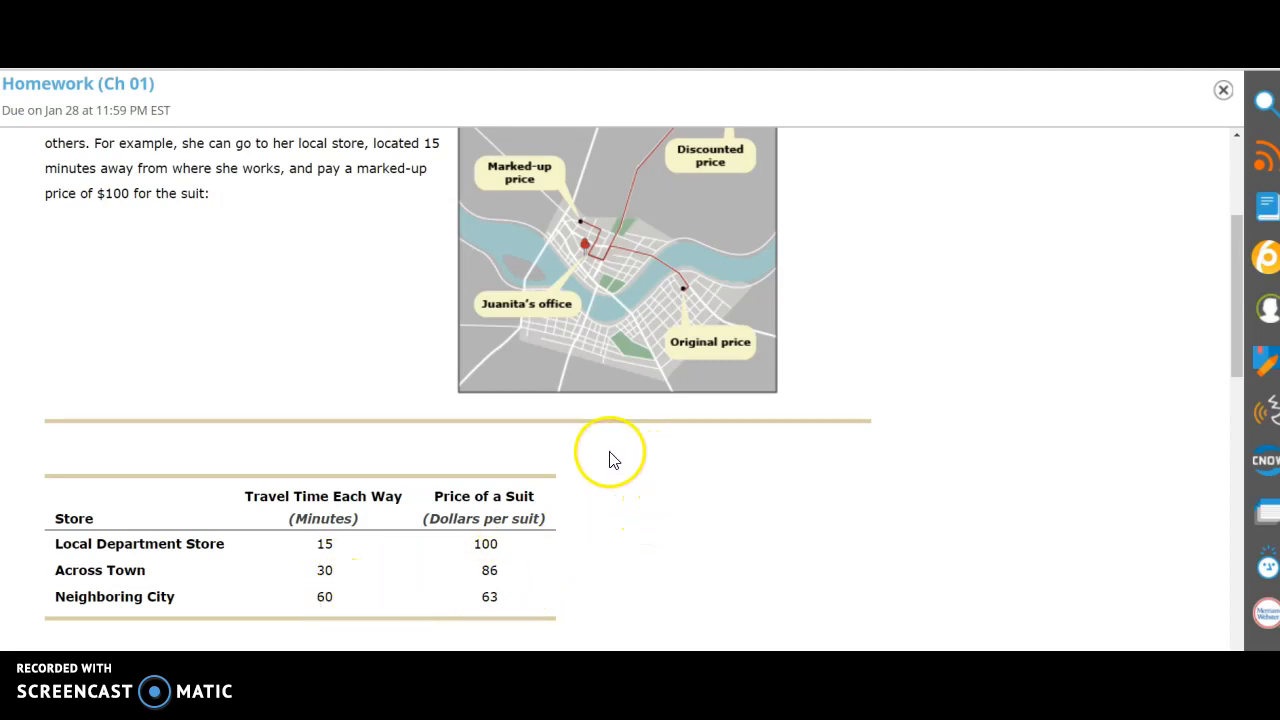
mouse_move(602, 524)
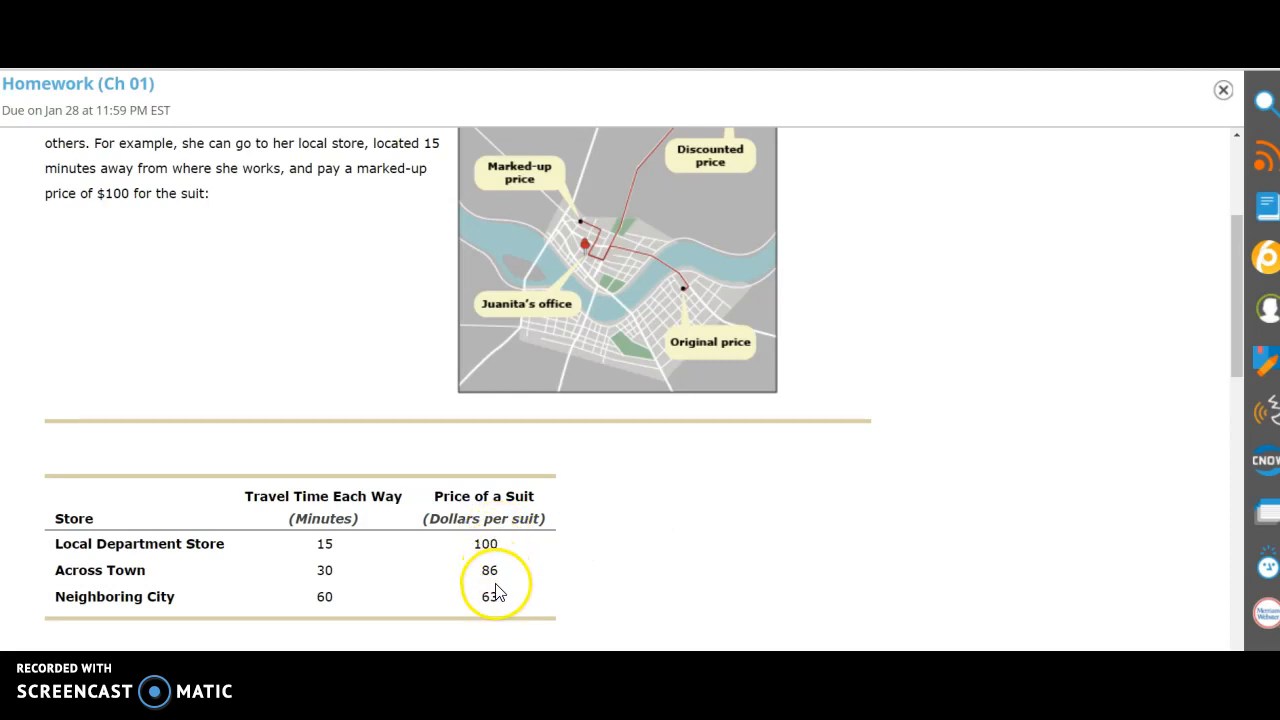
mouse_move(356, 540)
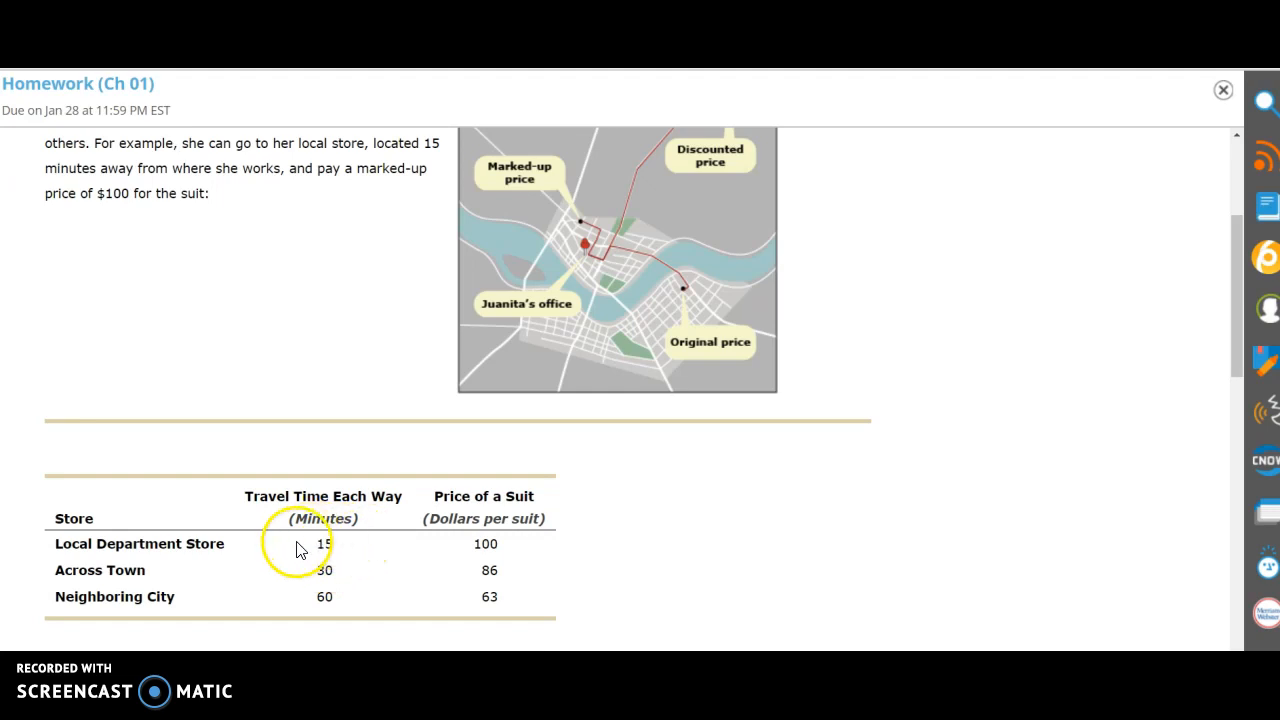
mouse_move(330, 568)
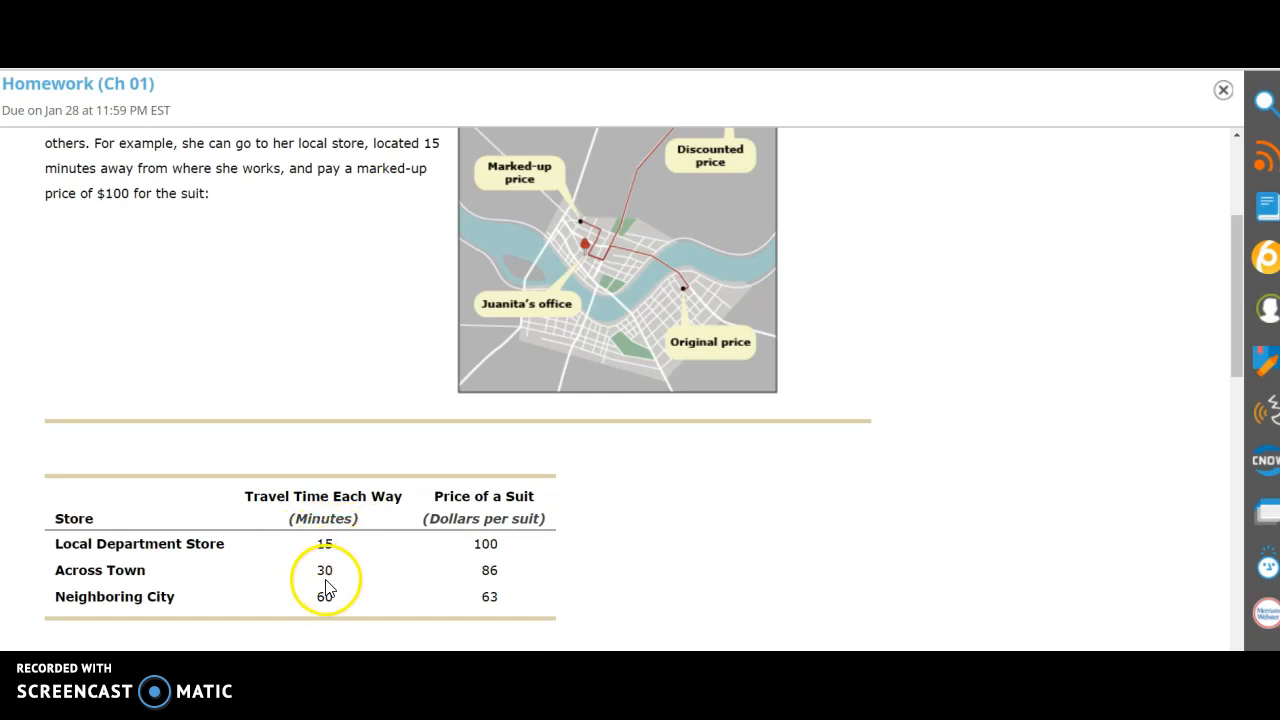
mouse_move(360, 578)
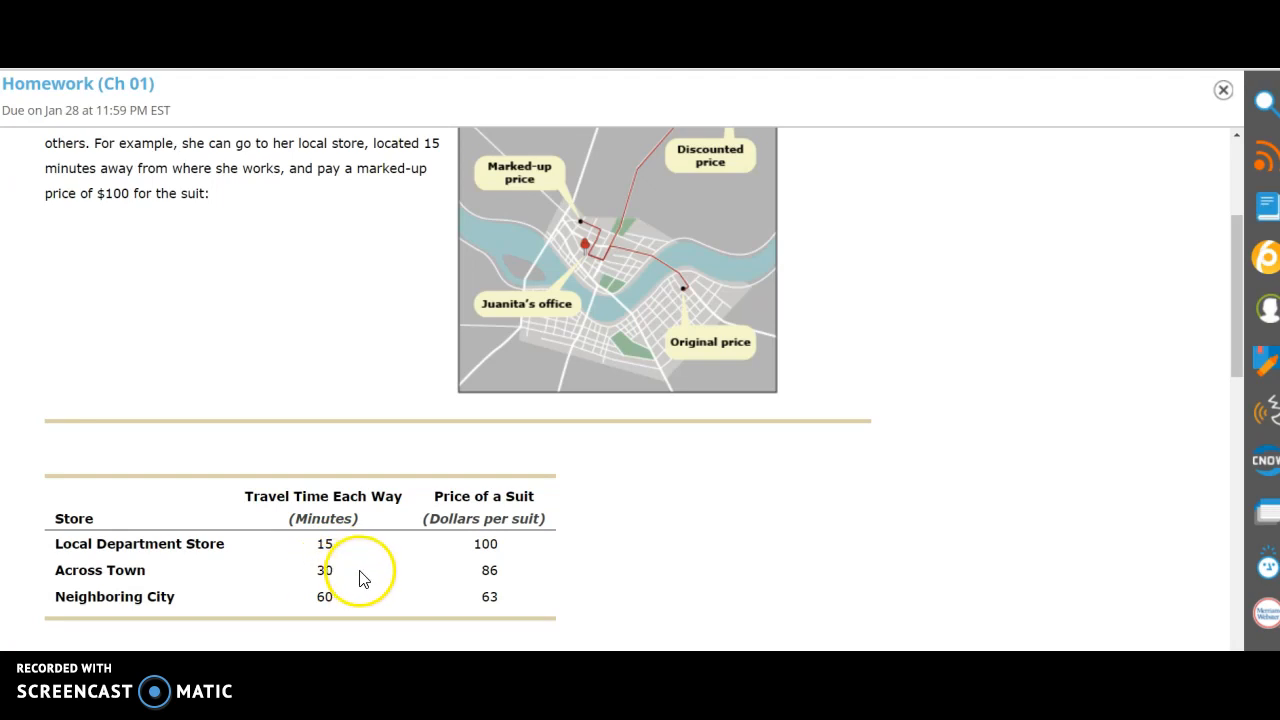
mouse_move(320, 572)
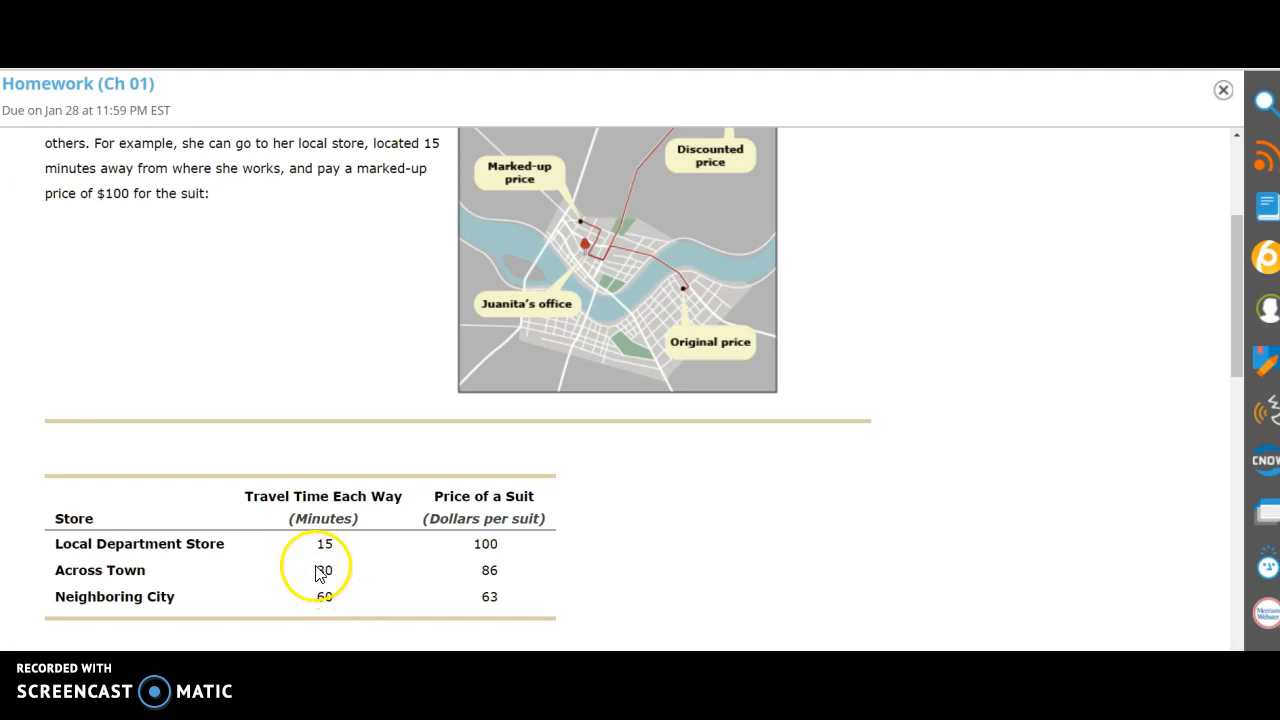
mouse_move(710, 442)
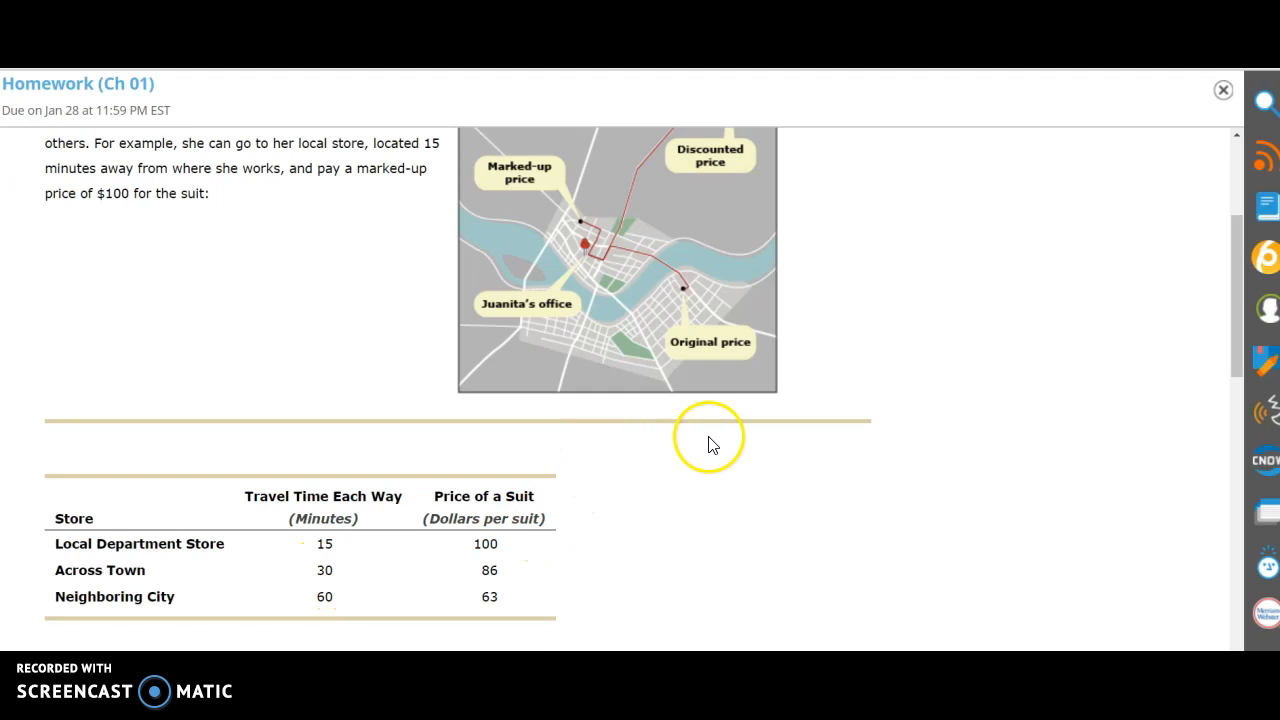
mouse_move(1084, 552)
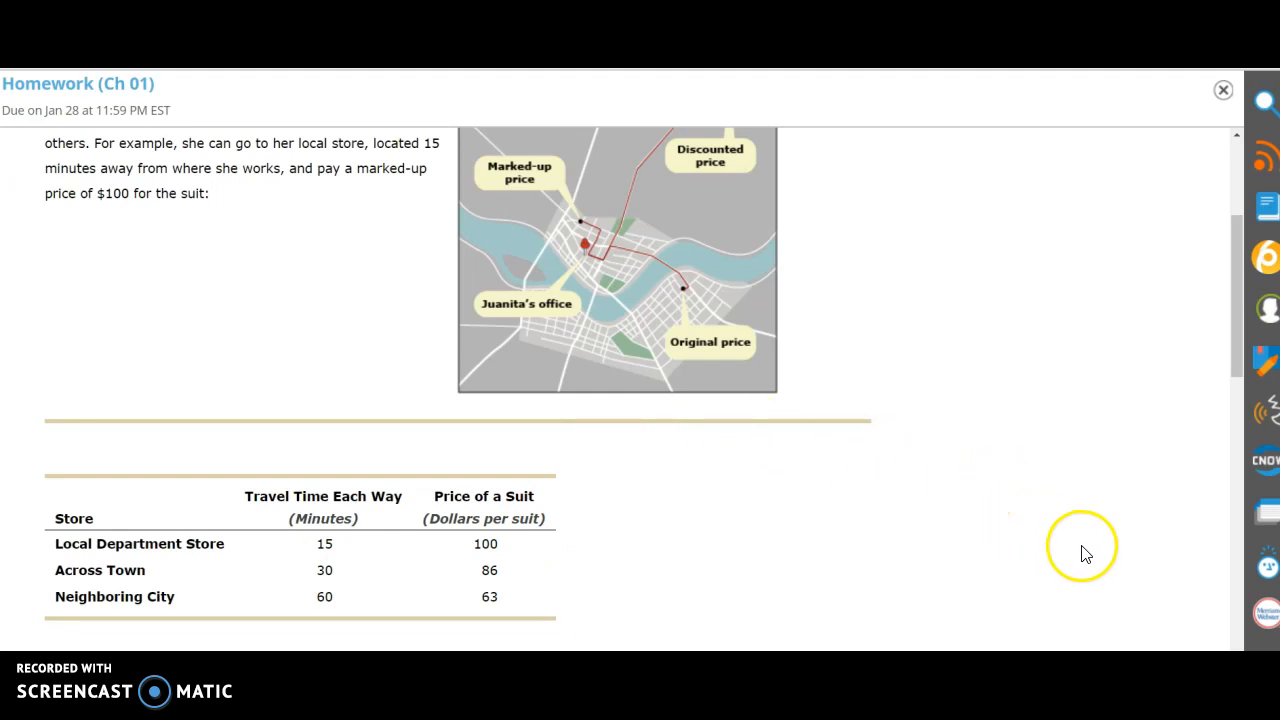
mouse_move(1050, 536)
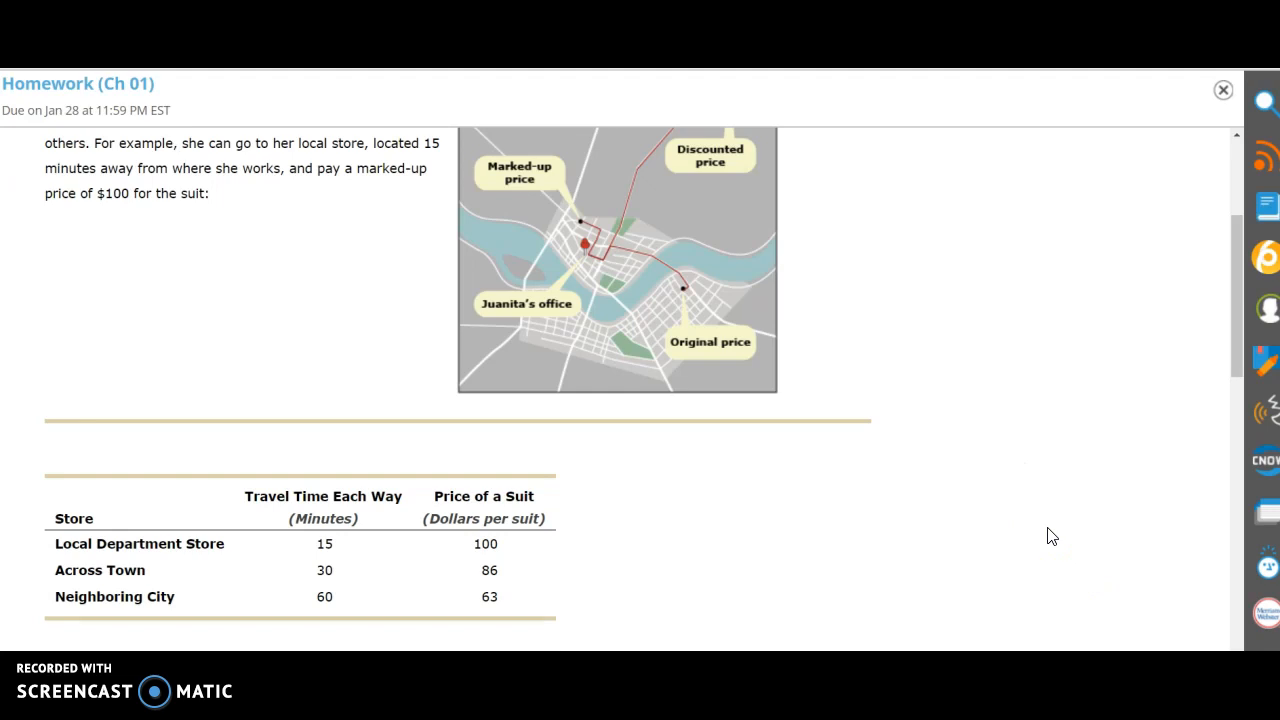
scroll("down", 3)
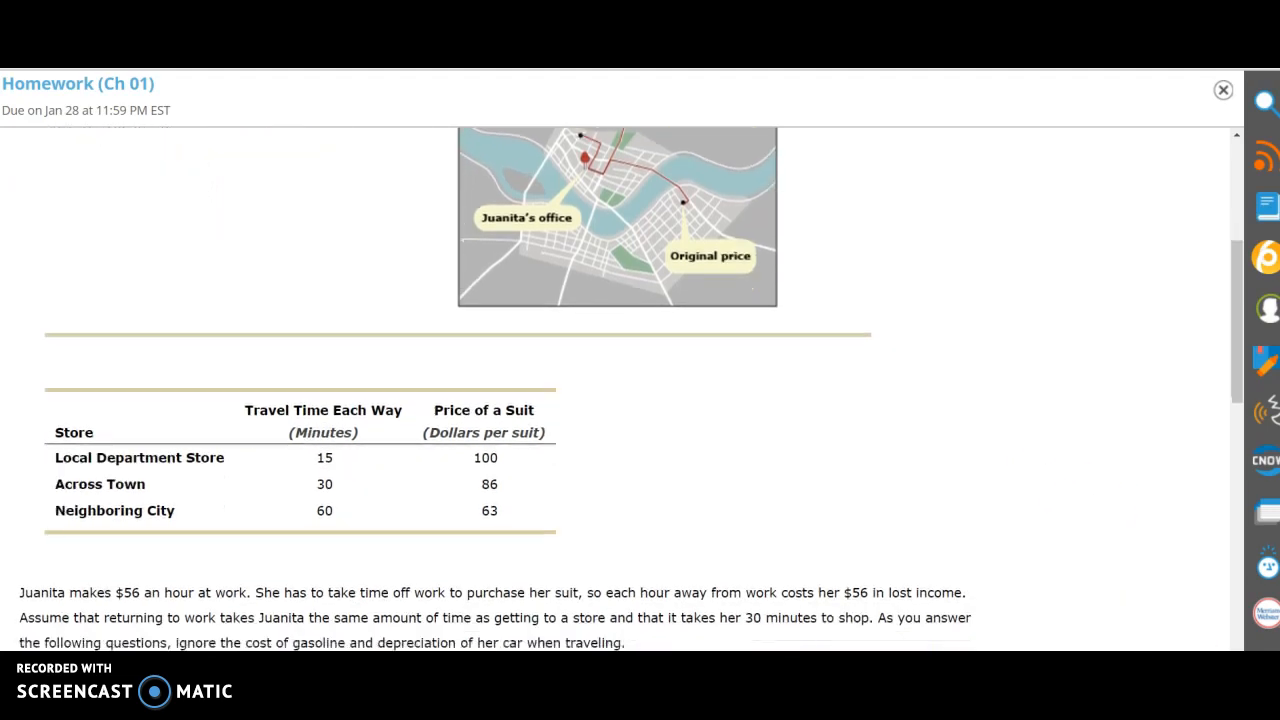
scroll("down", 3)
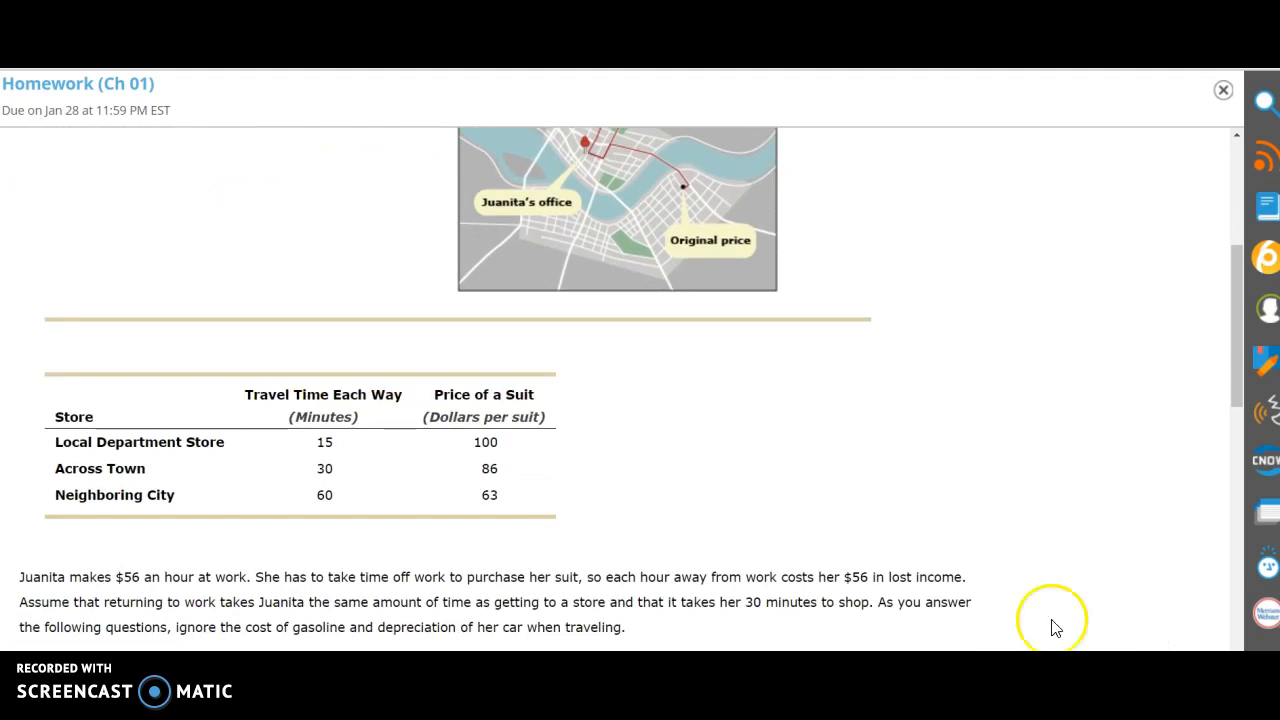
mouse_move(128, 576)
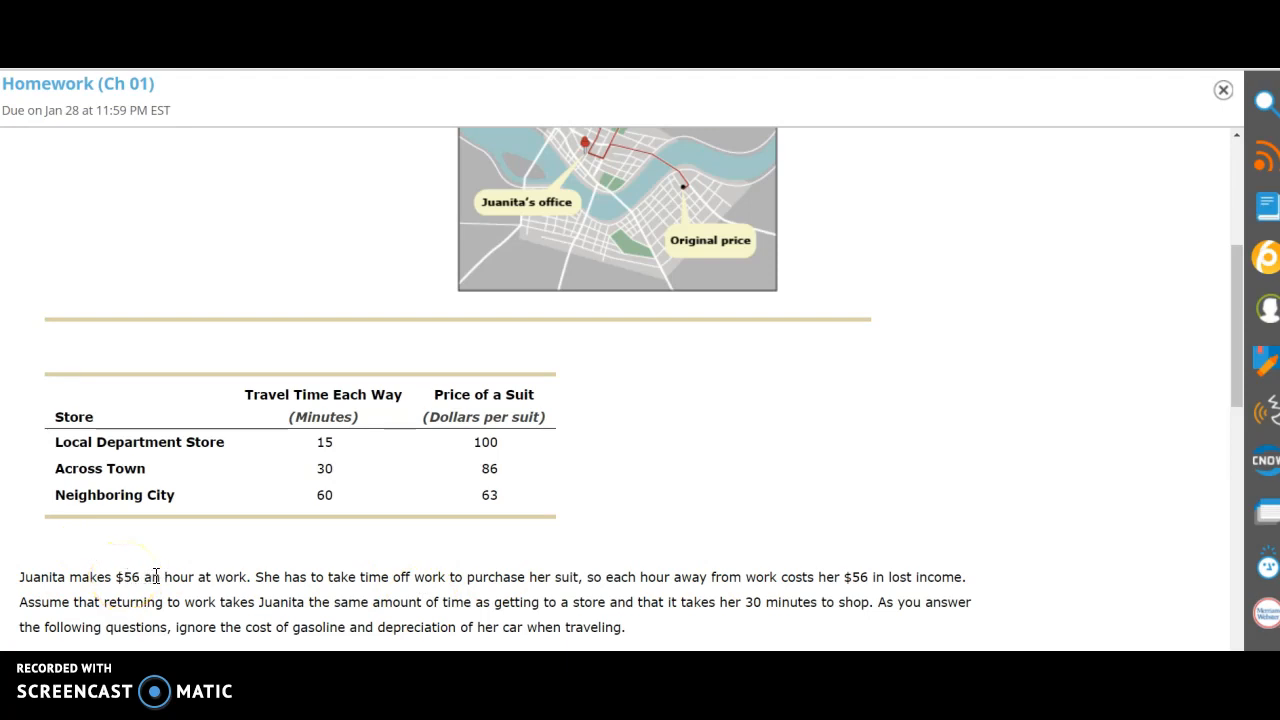
mouse_move(414, 570)
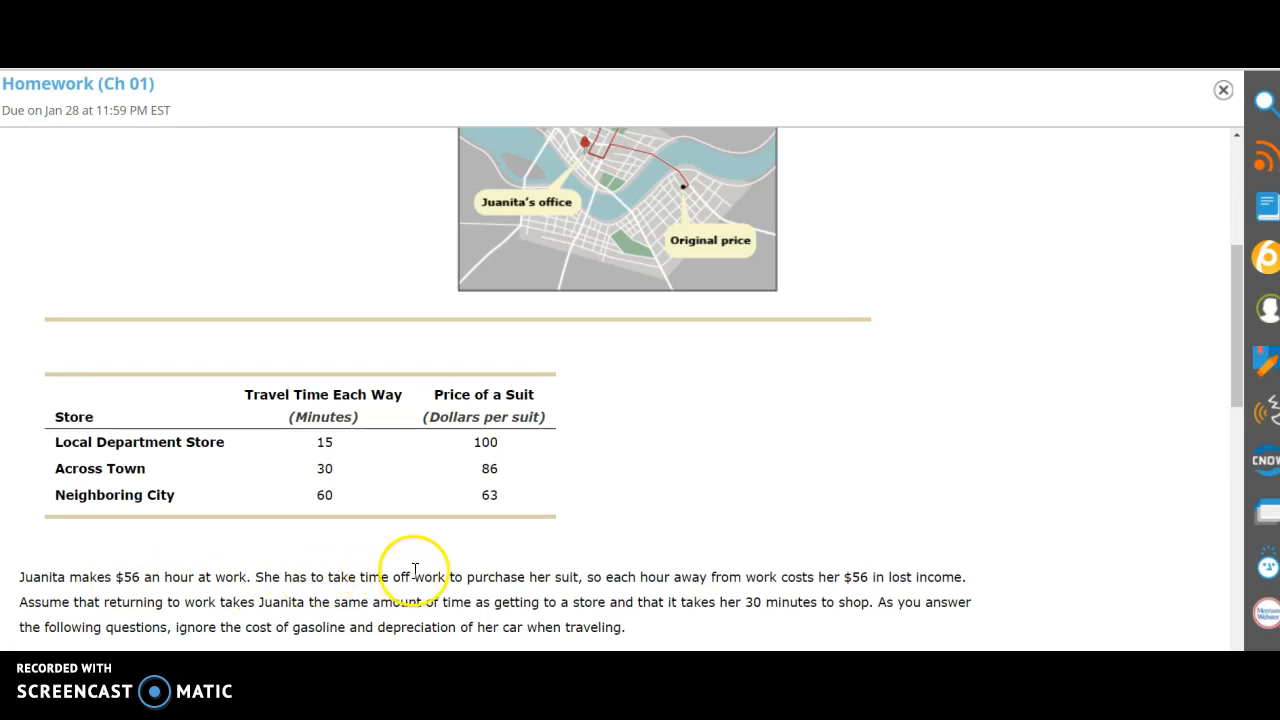
mouse_move(576, 570)
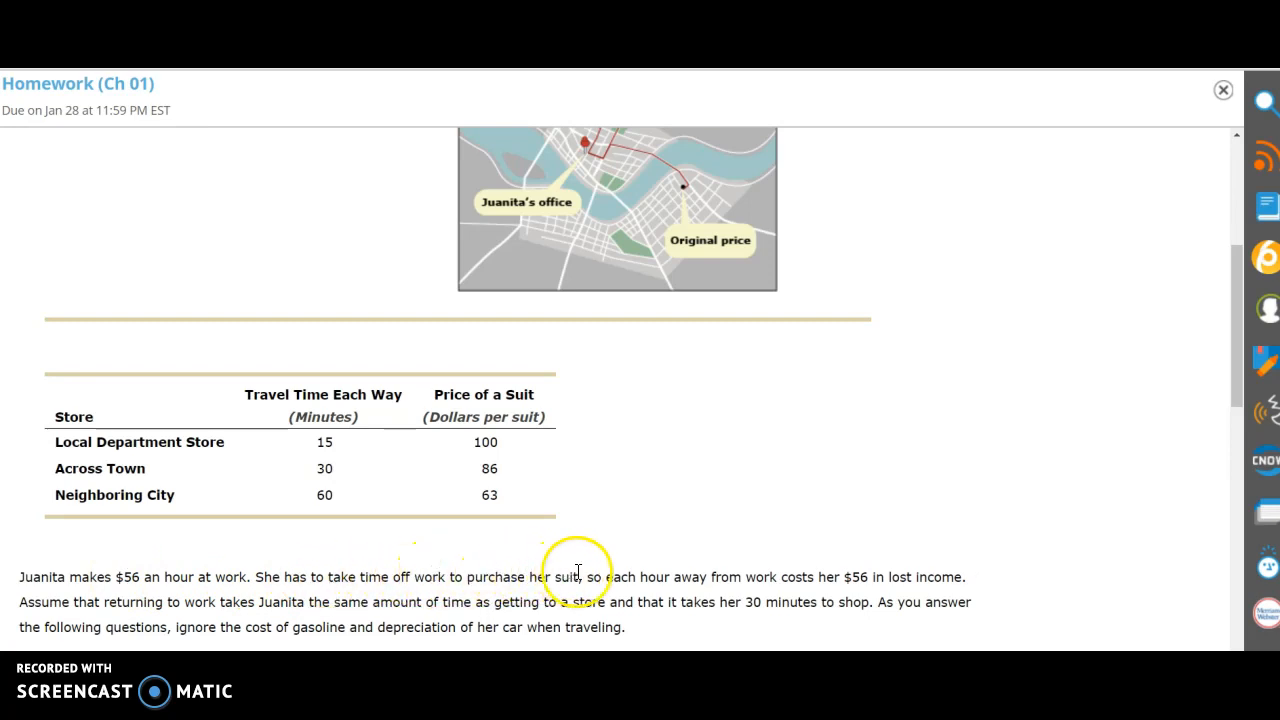
mouse_move(592, 570)
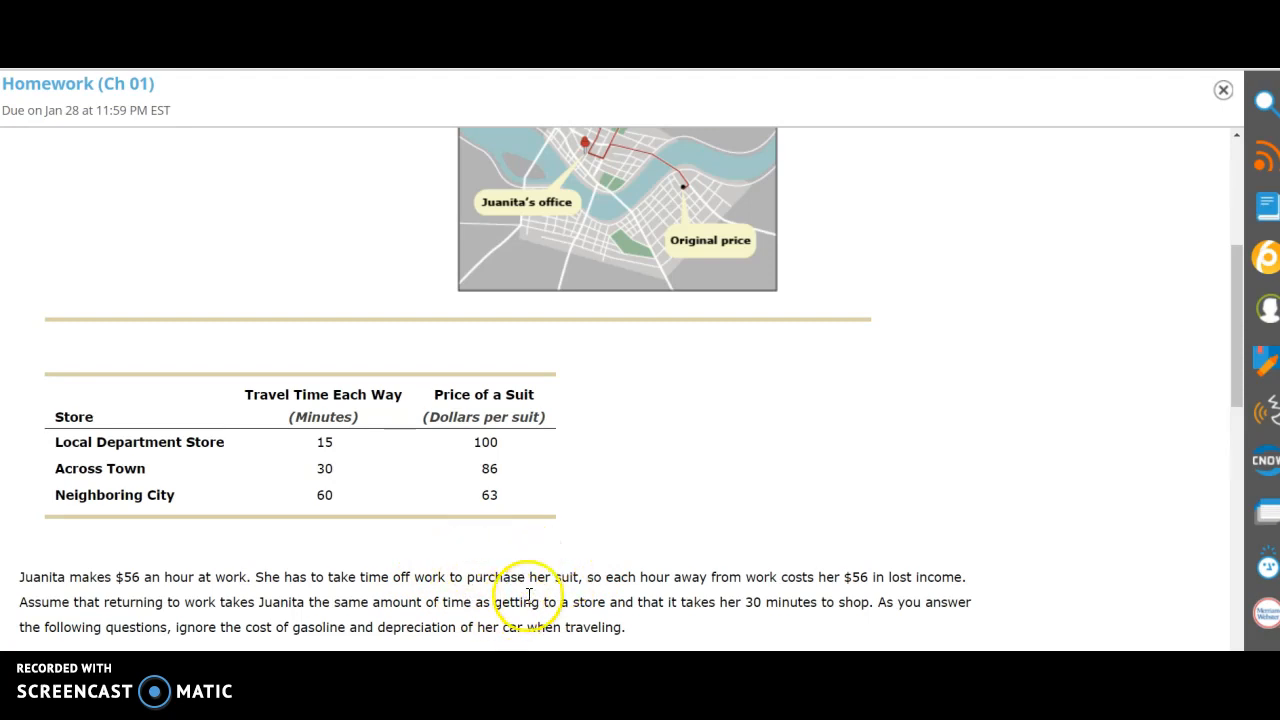
mouse_move(132, 620)
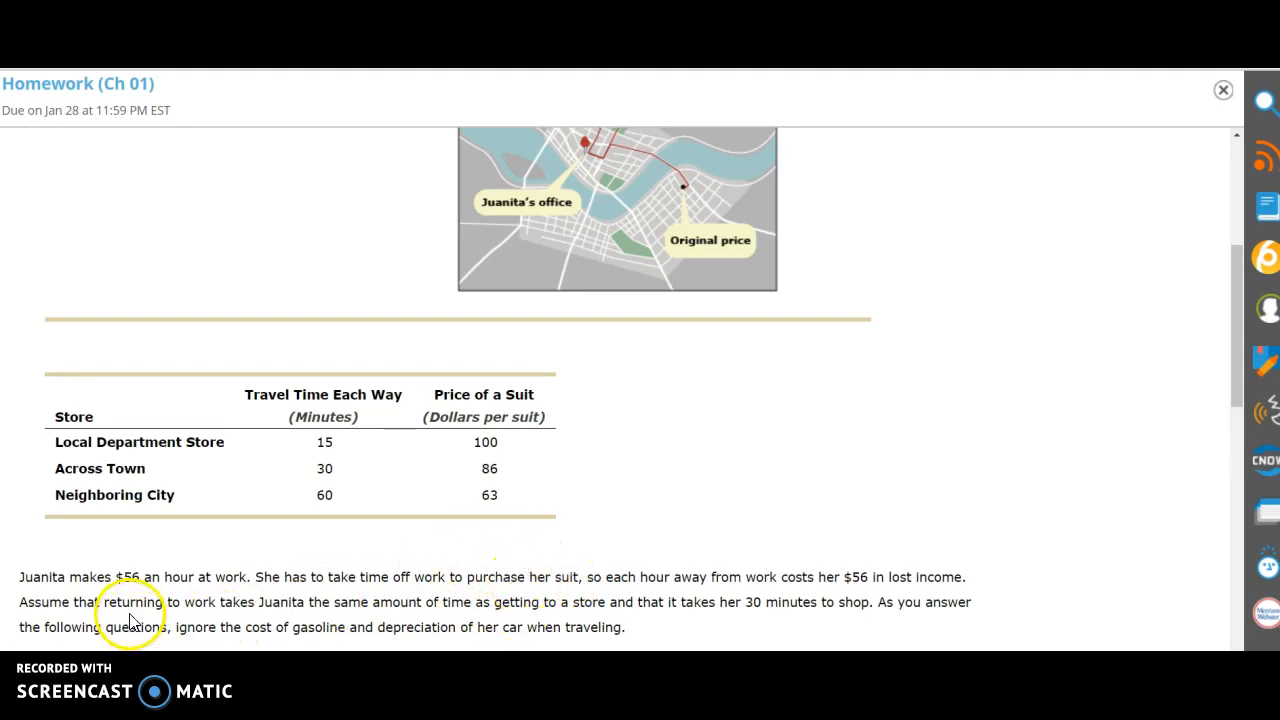
mouse_move(362, 584)
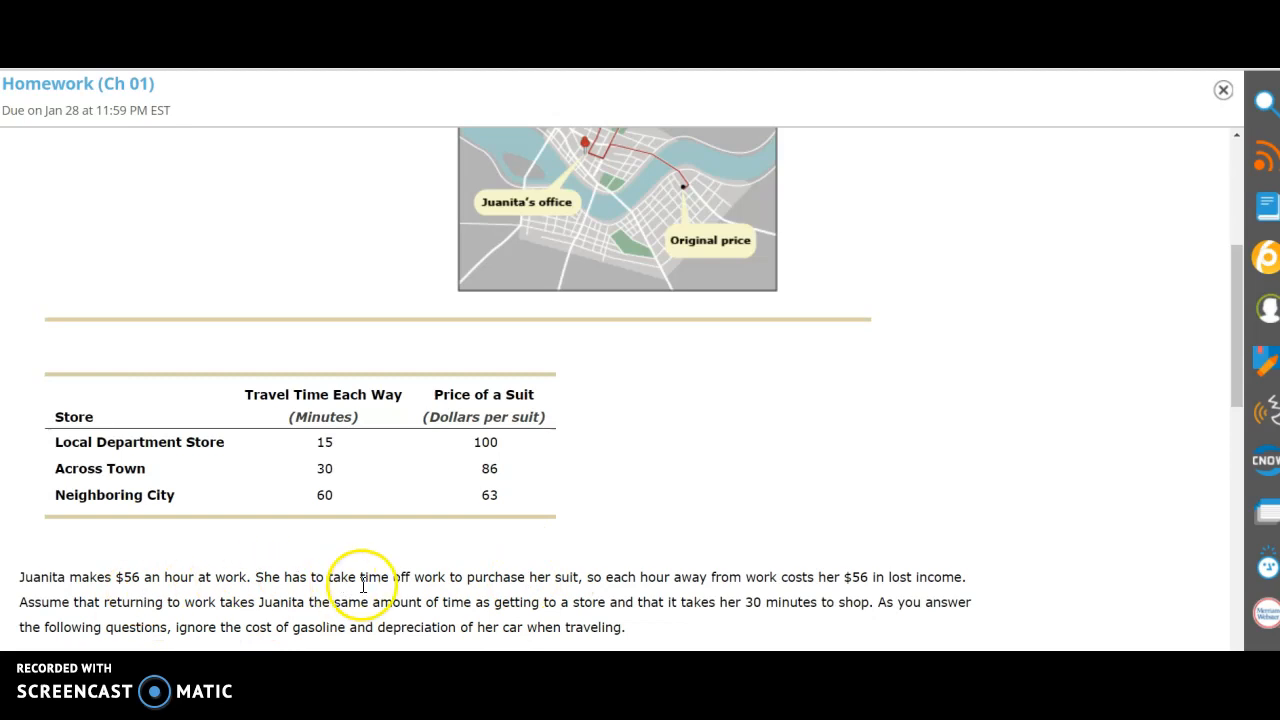
mouse_move(348, 596)
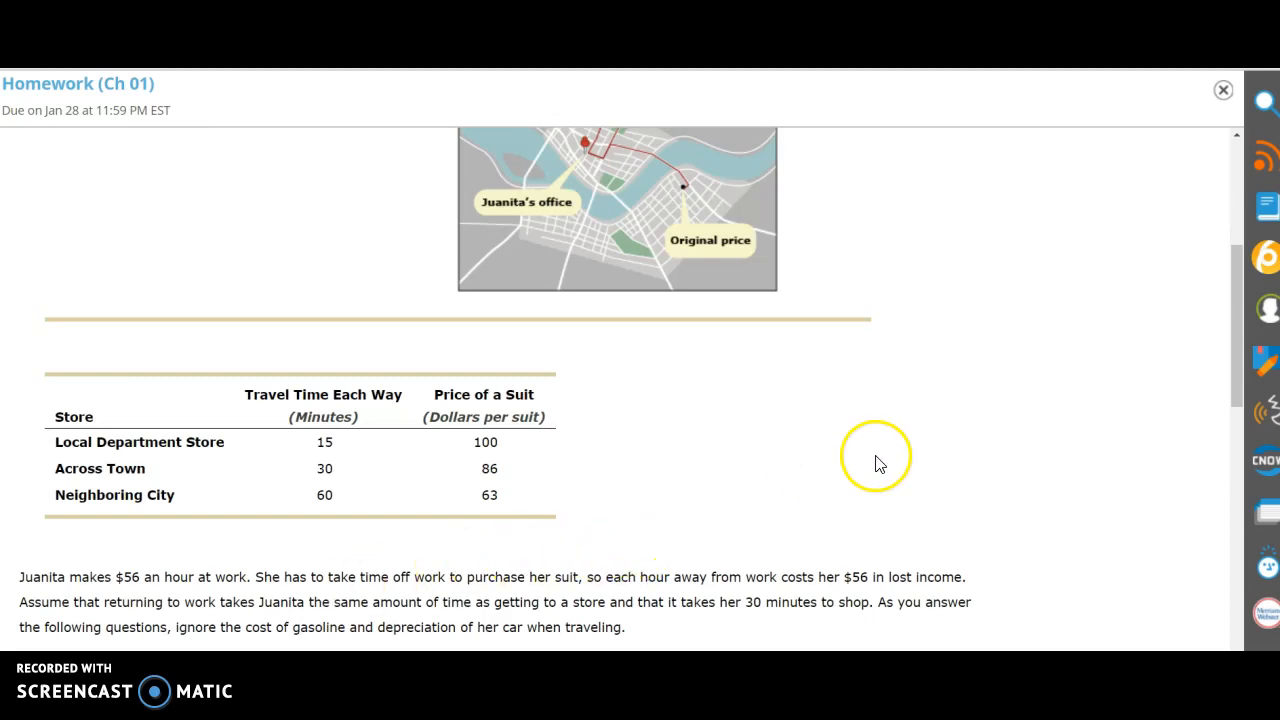
scroll("down", 3)
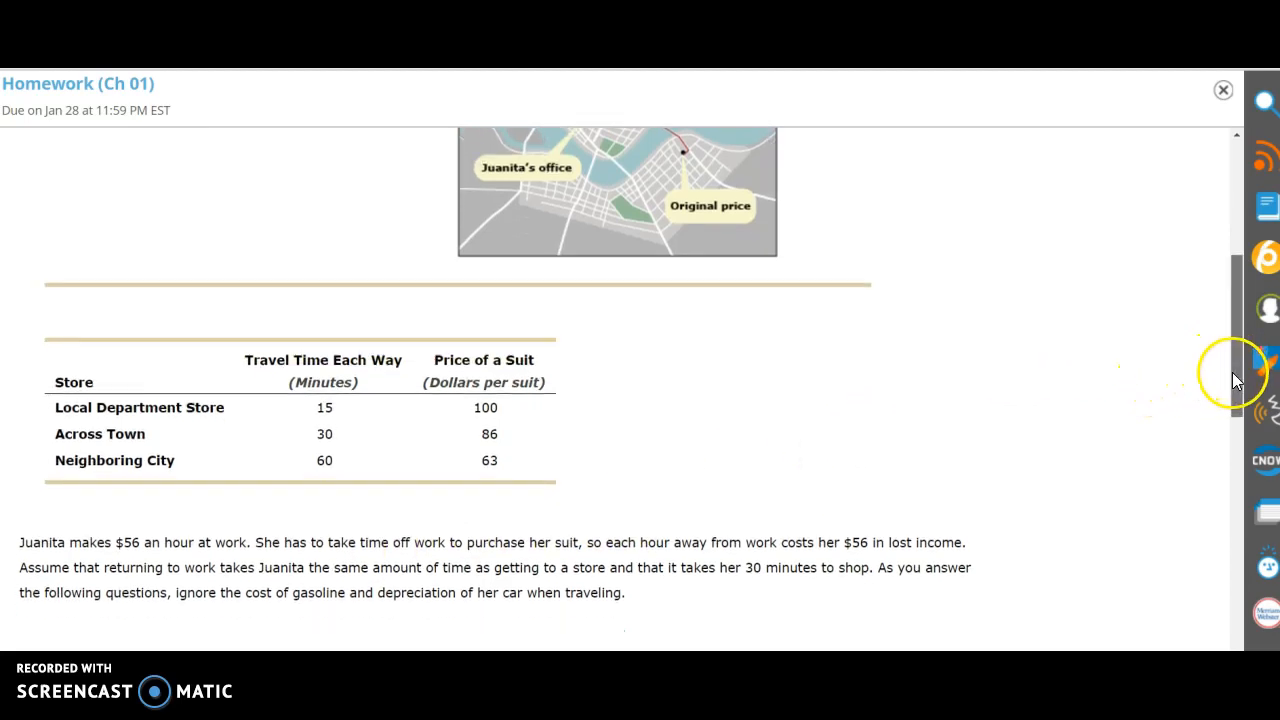
scroll("down", 3)
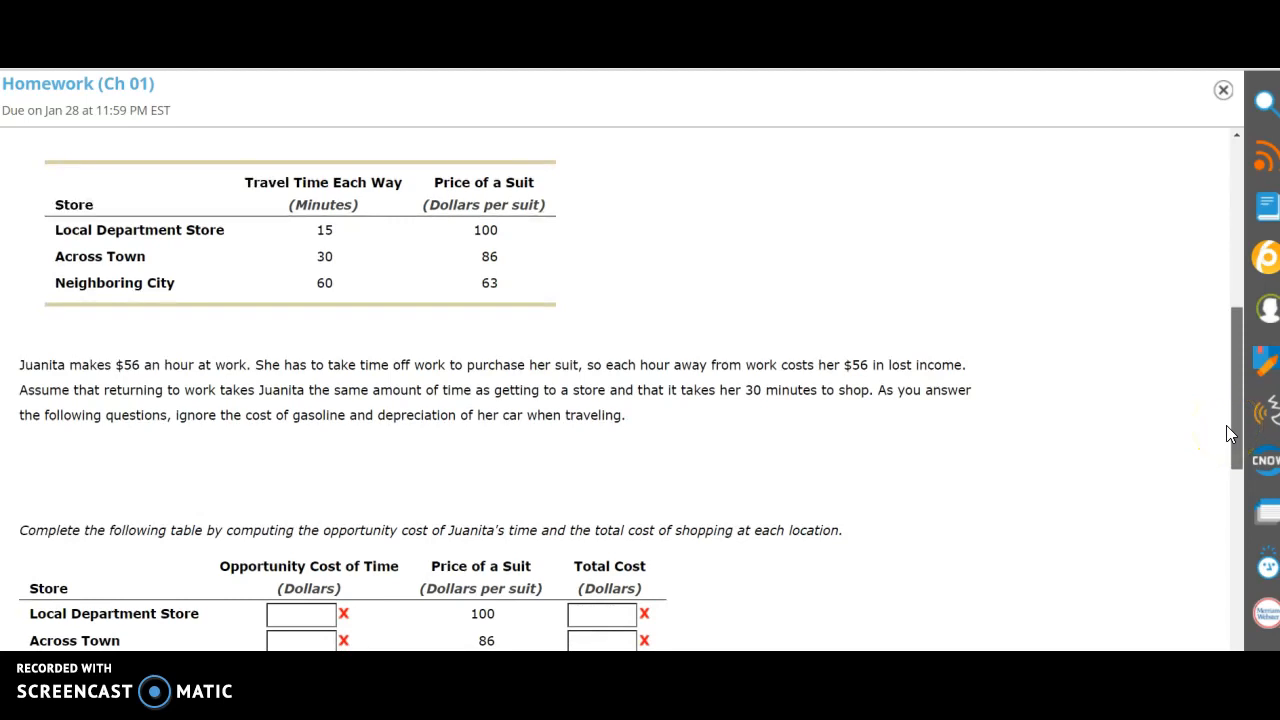
scroll("down", 3)
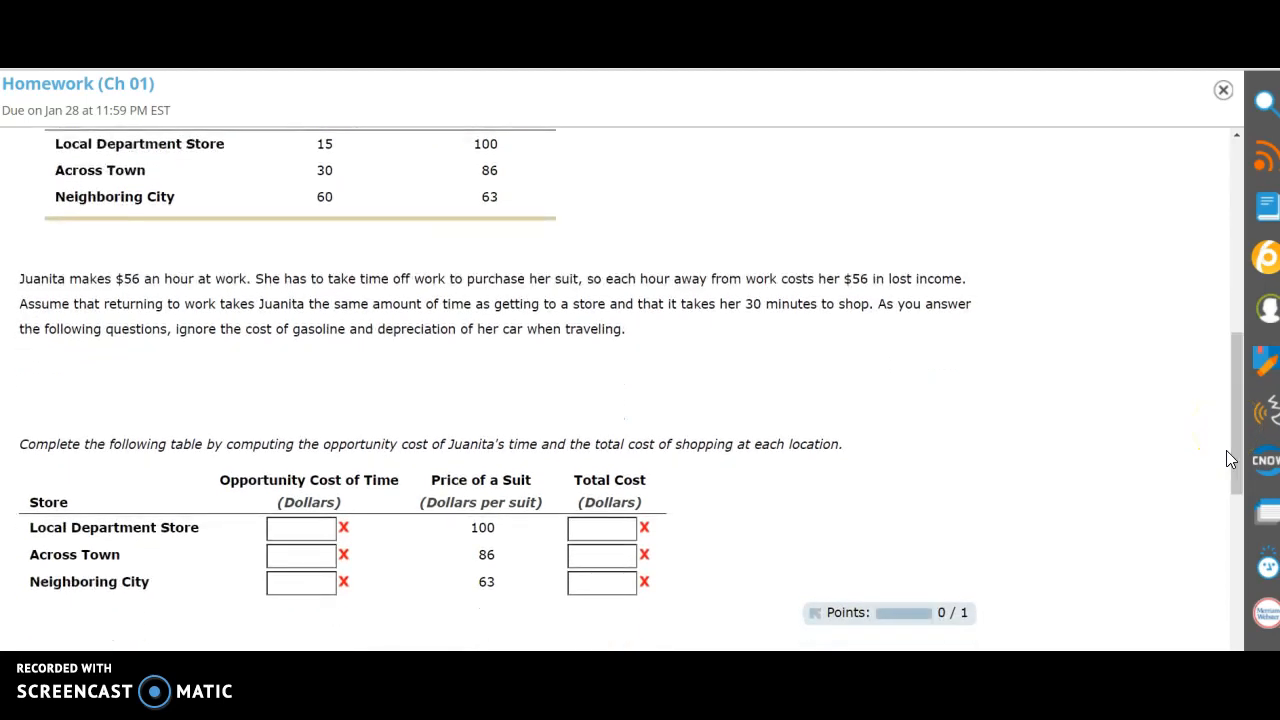
mouse_move(748, 310)
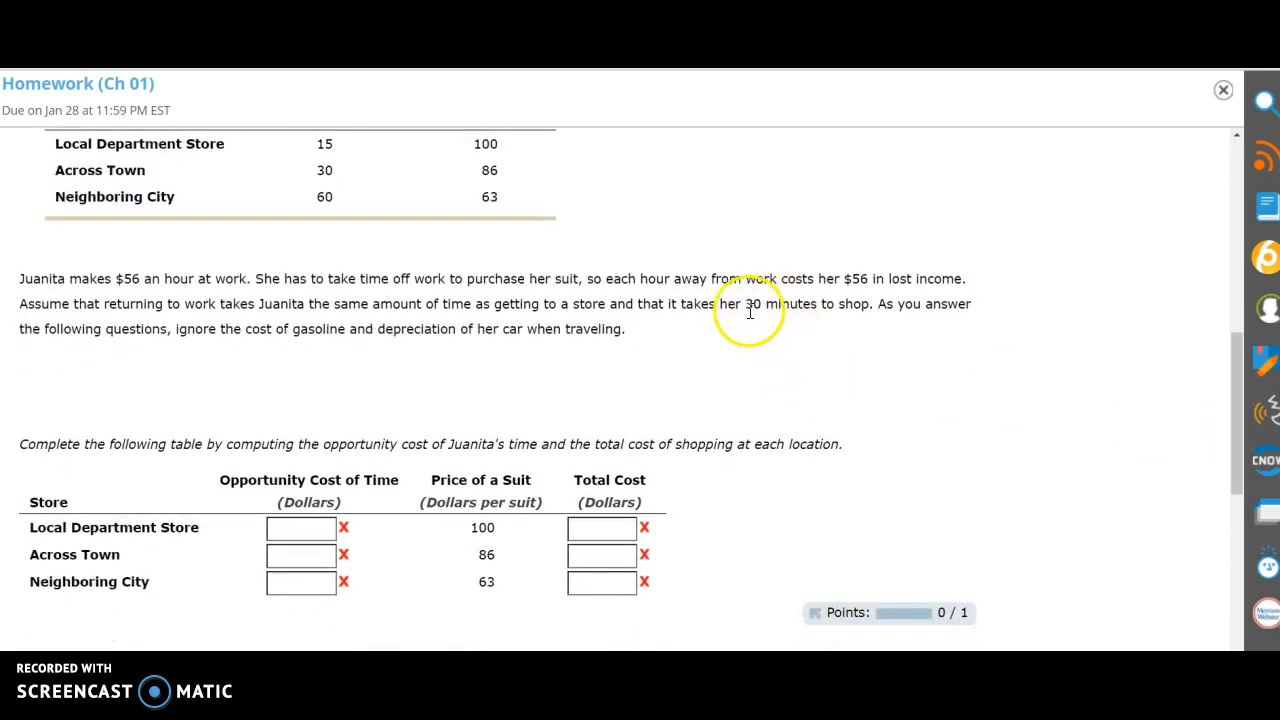
mouse_move(810, 336)
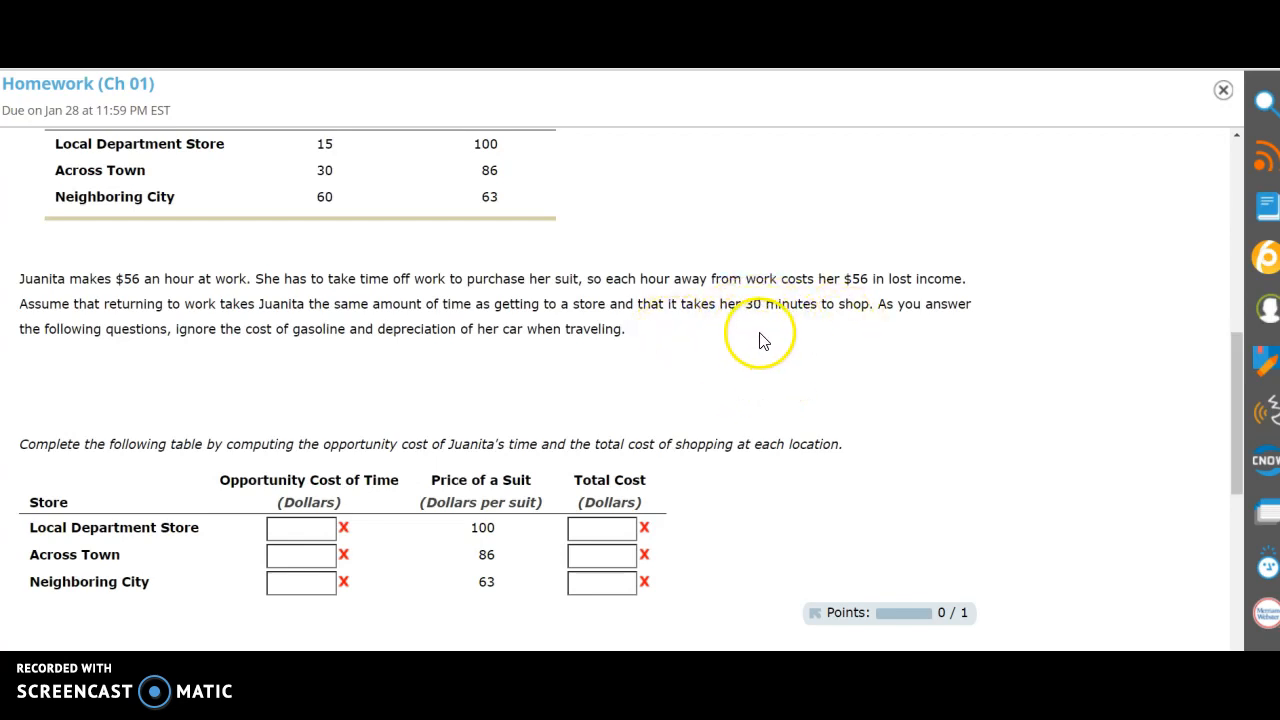
mouse_move(752, 348)
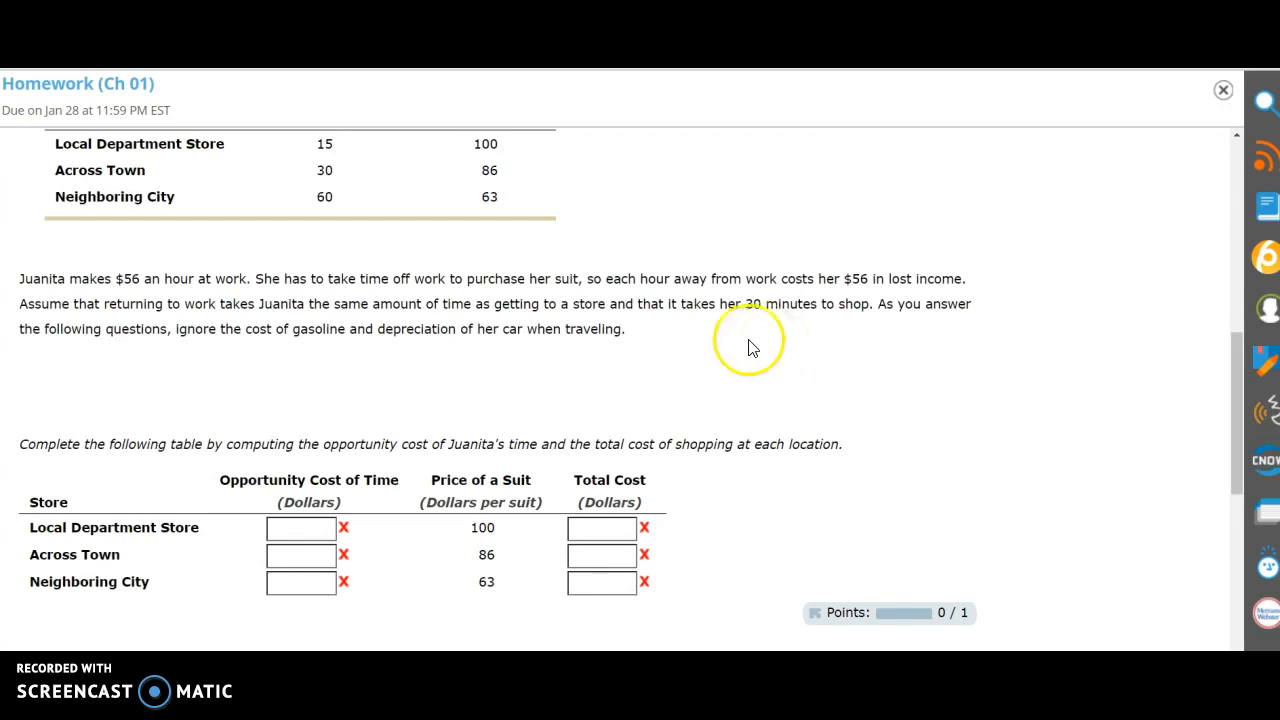
mouse_move(672, 382)
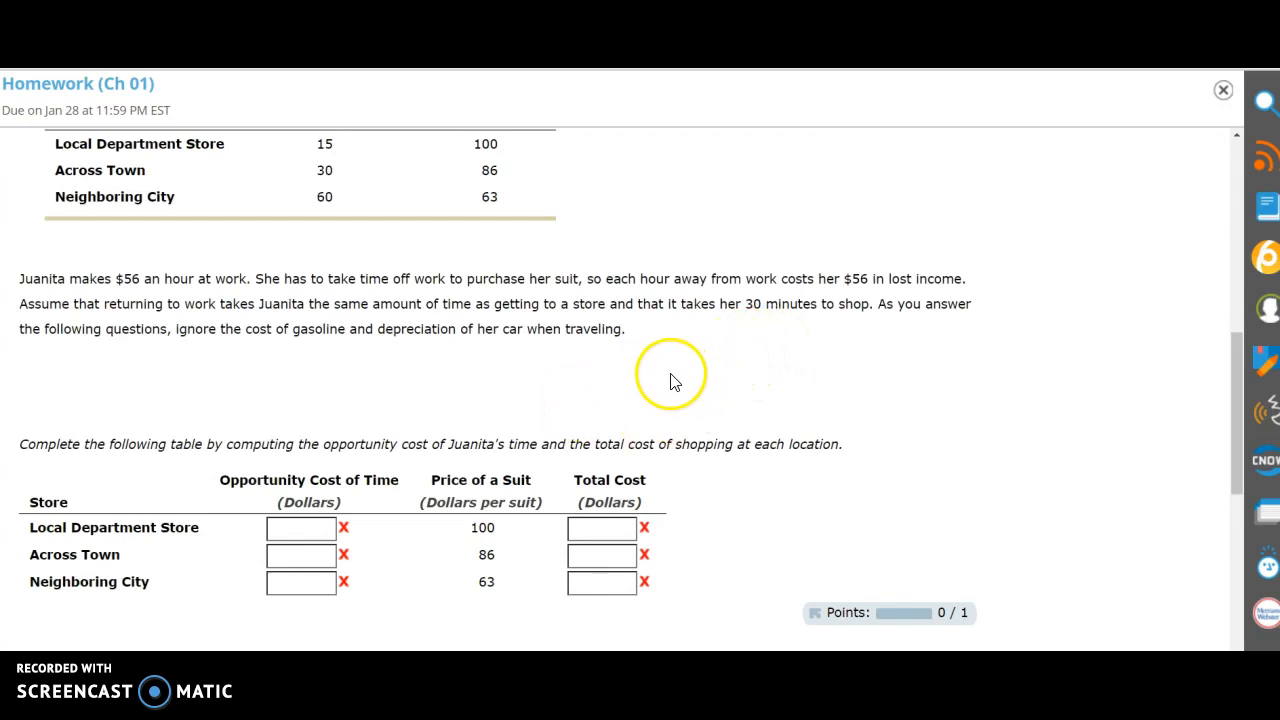
mouse_move(218, 148)
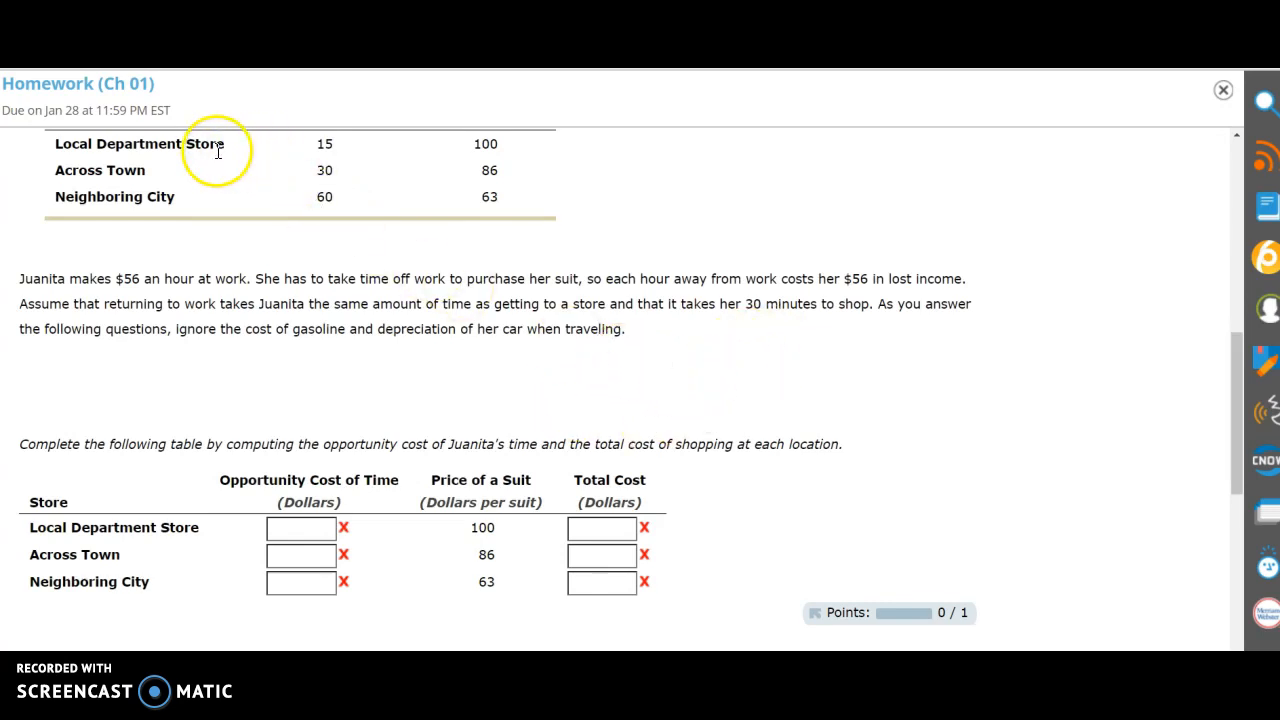
mouse_move(336, 150)
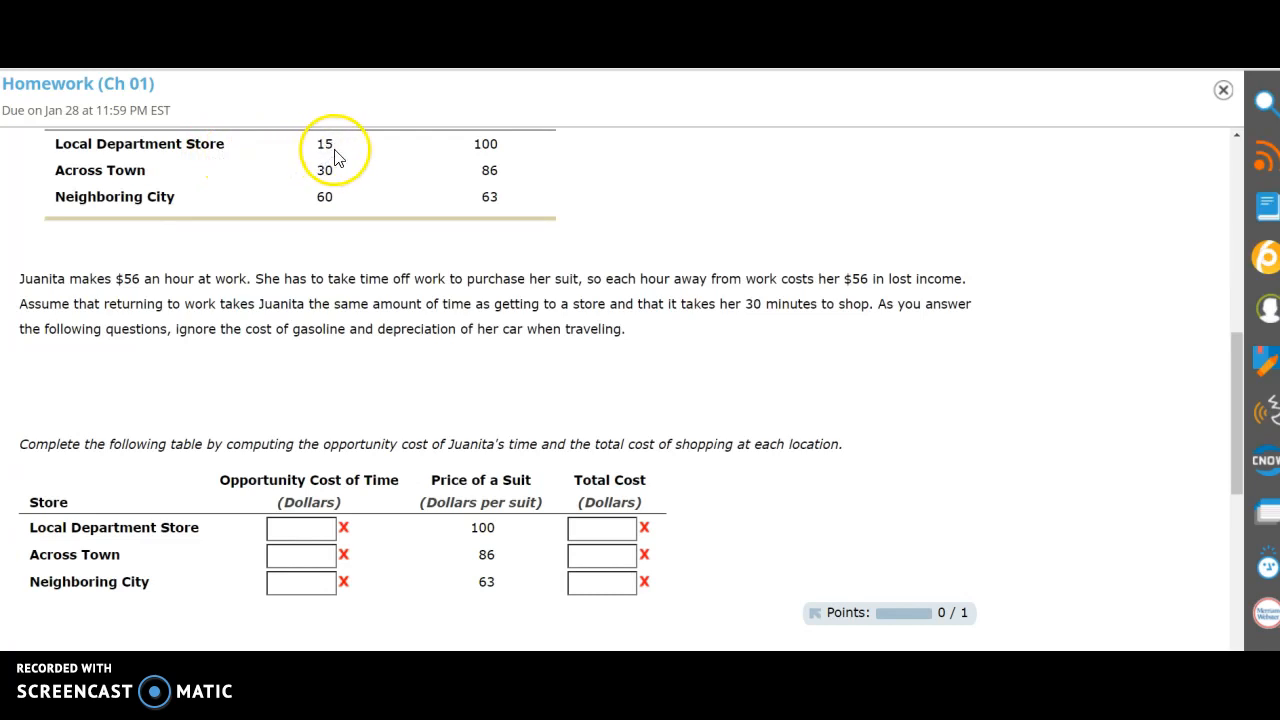
mouse_move(308, 160)
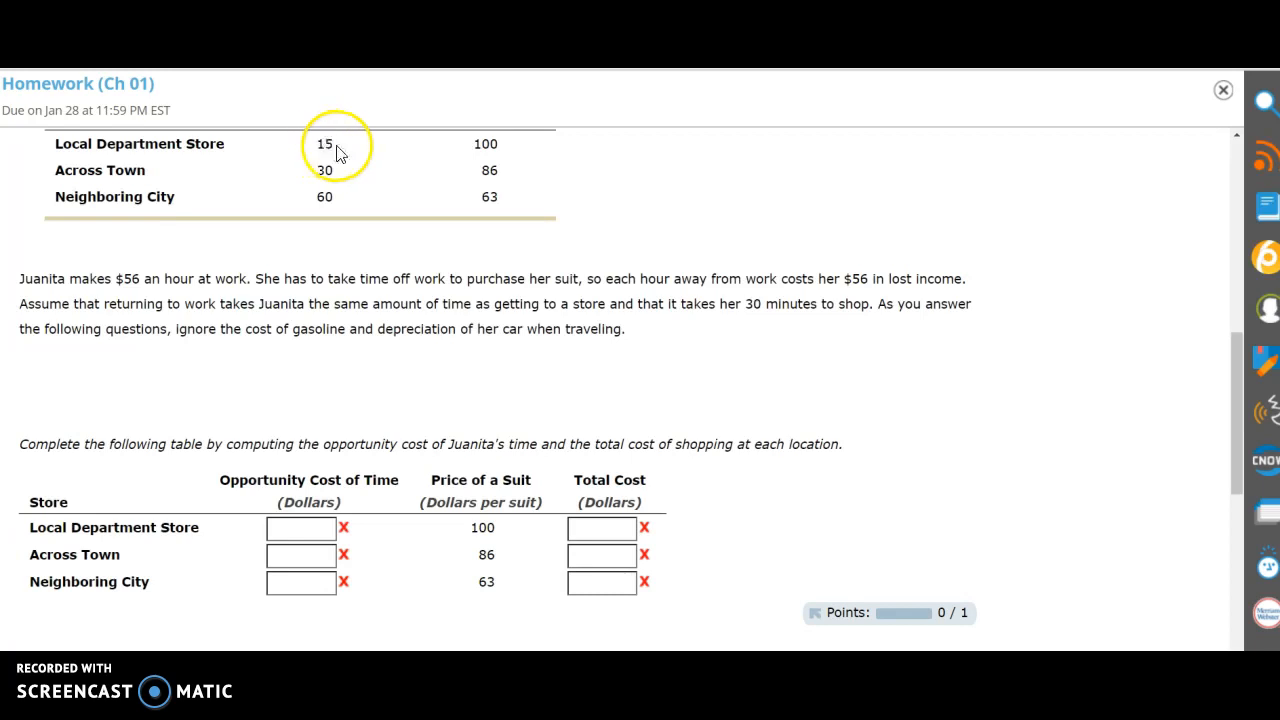
mouse_move(672, 356)
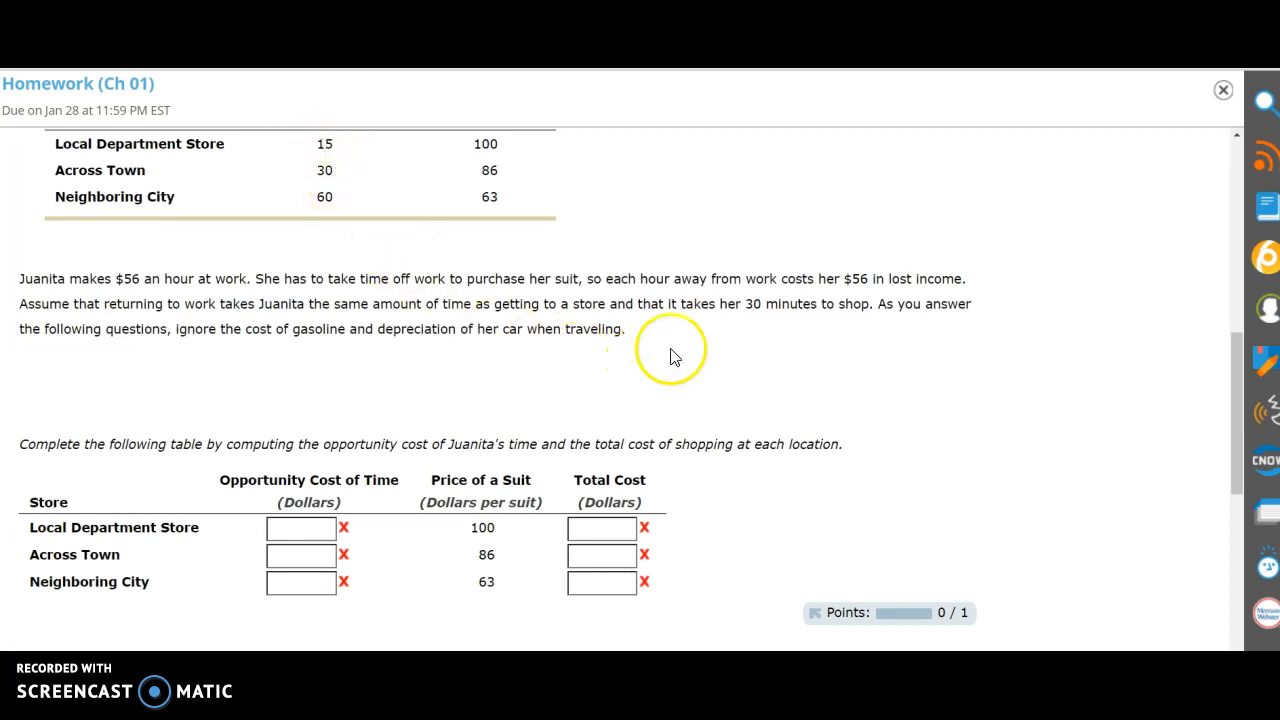
mouse_move(764, 304)
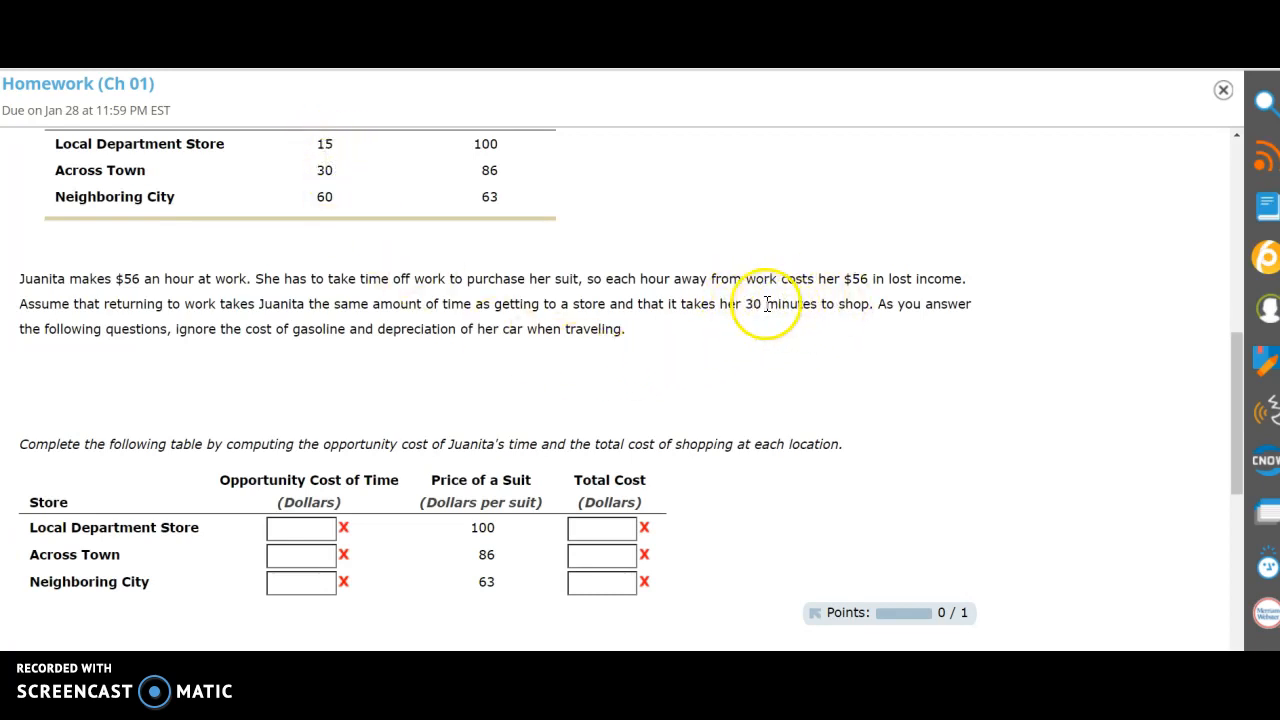
mouse_move(670, 356)
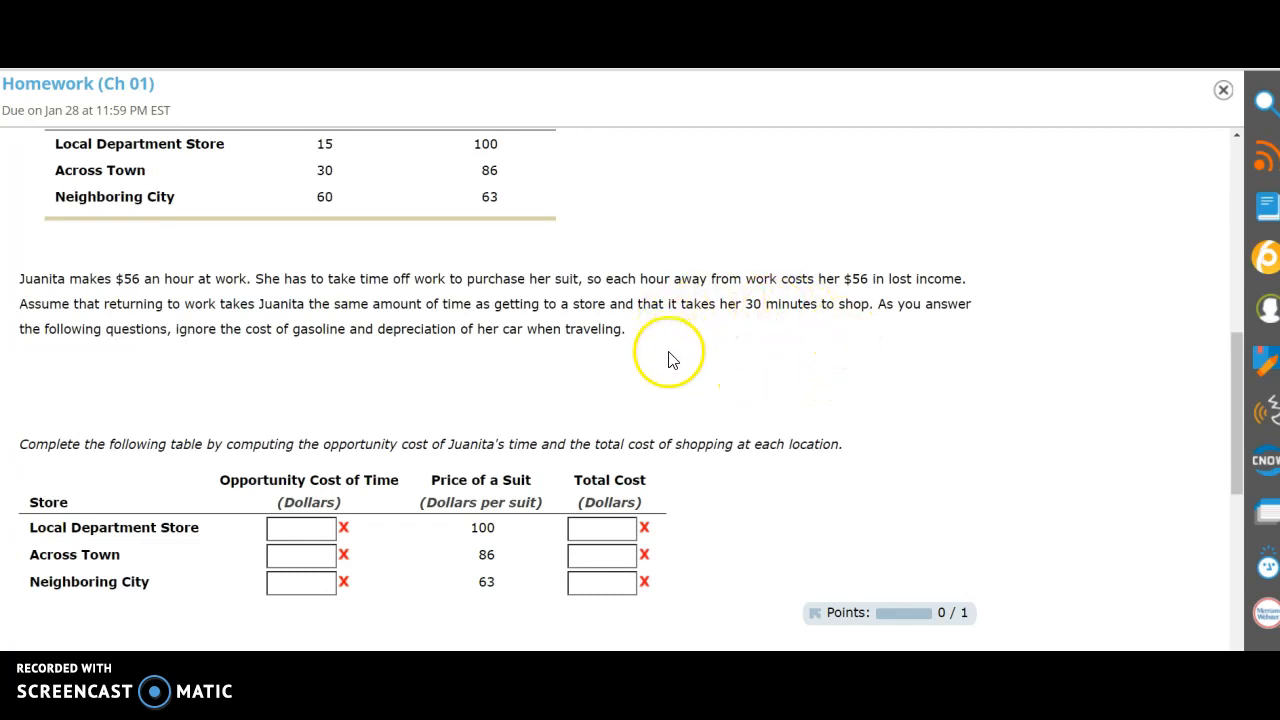
mouse_move(180, 336)
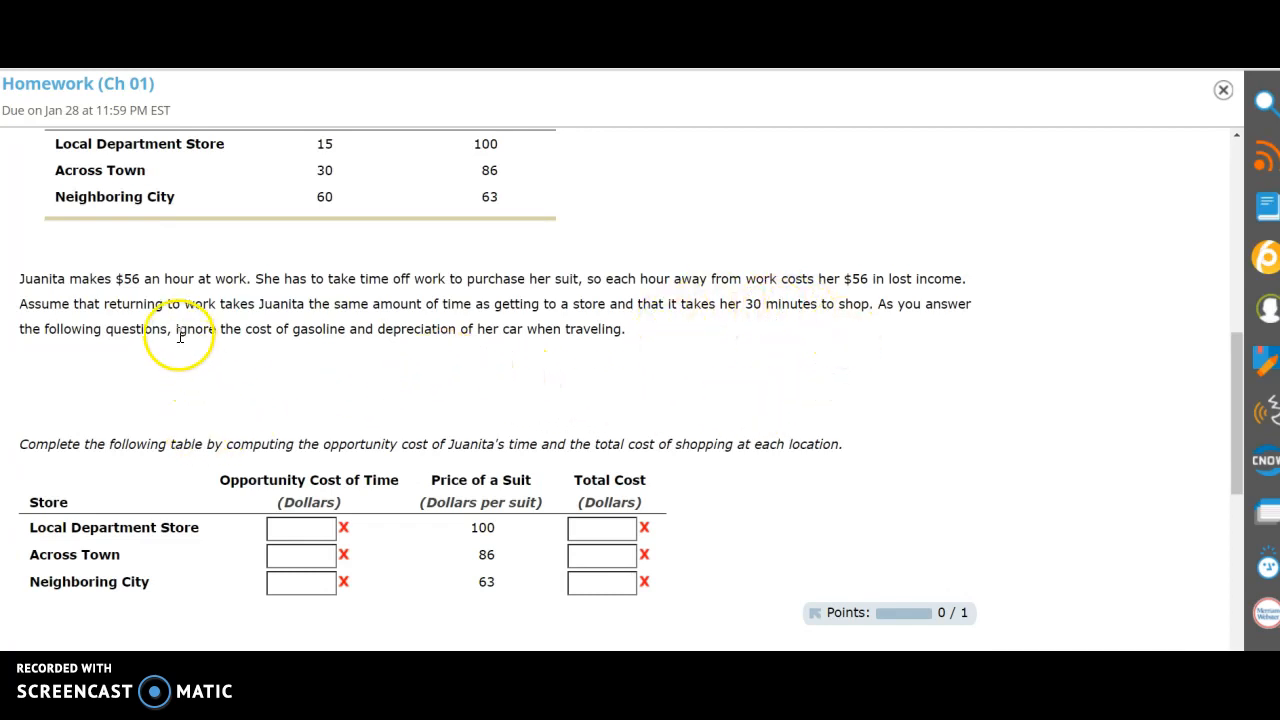
mouse_move(124, 276)
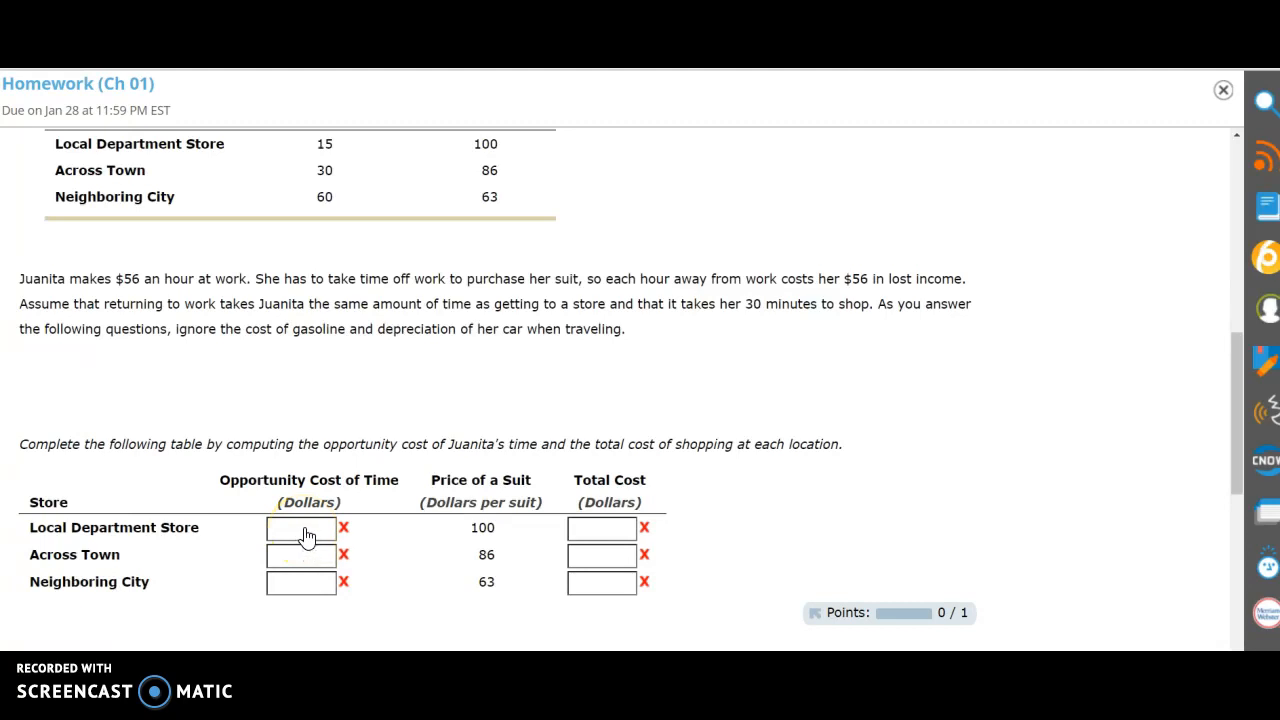
mouse_move(308, 536)
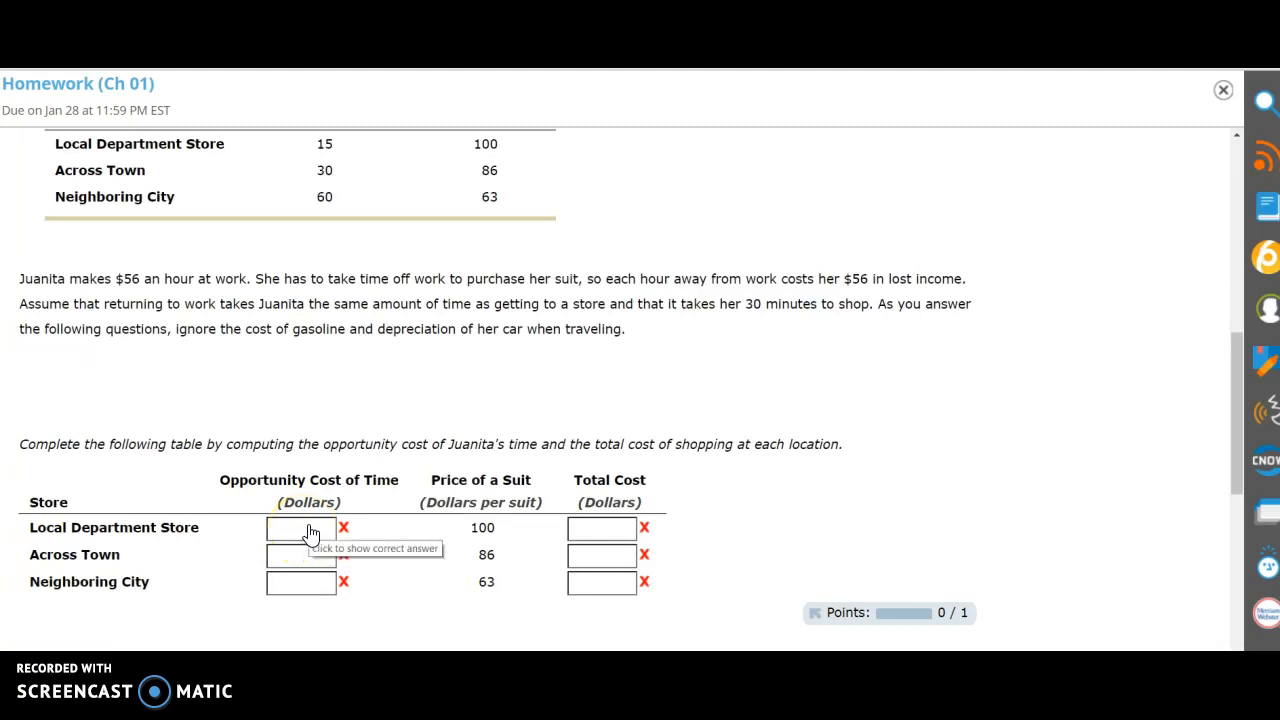
mouse_move(230, 444)
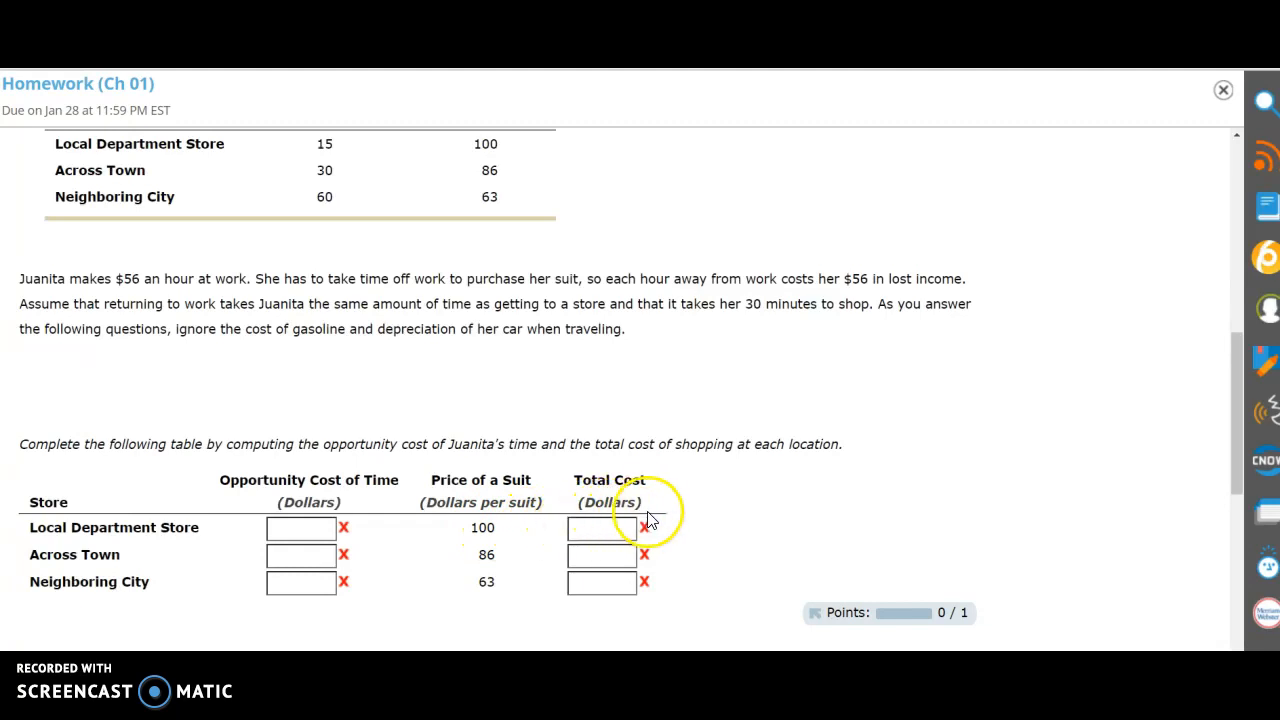
mouse_move(696, 520)
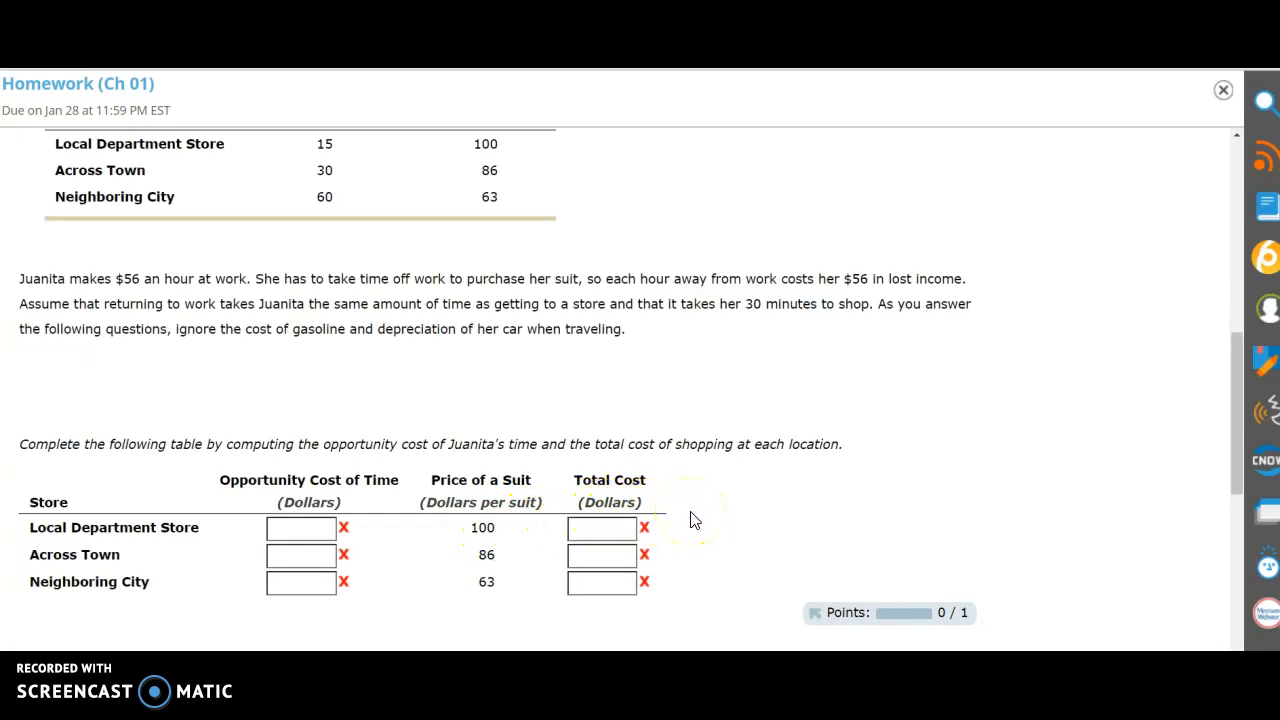
mouse_move(398, 508)
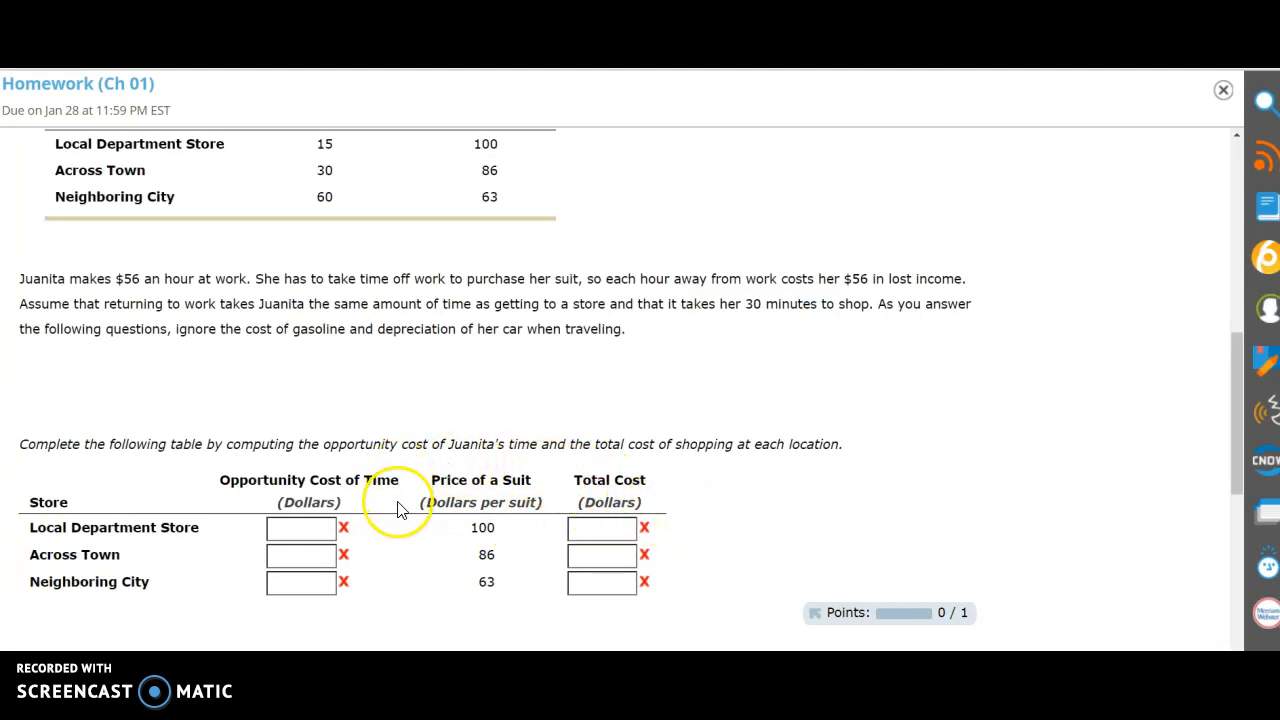
mouse_move(400, 508)
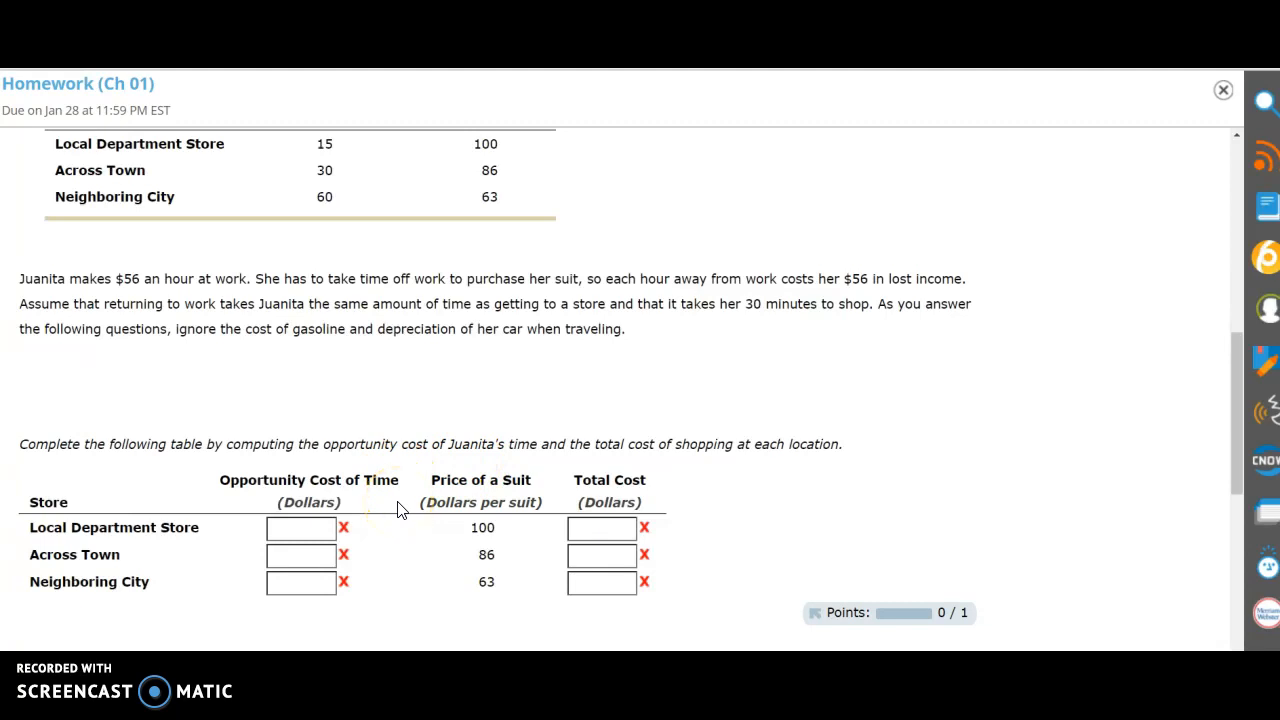